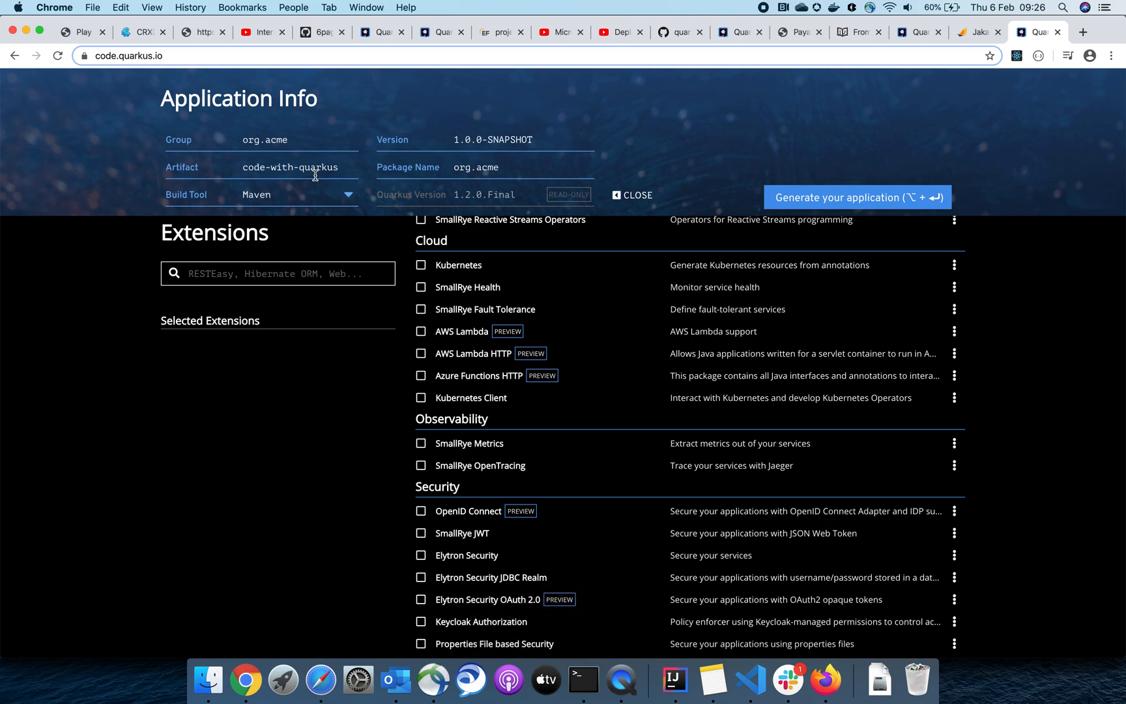
pyautogui.moveTo(570, 255)
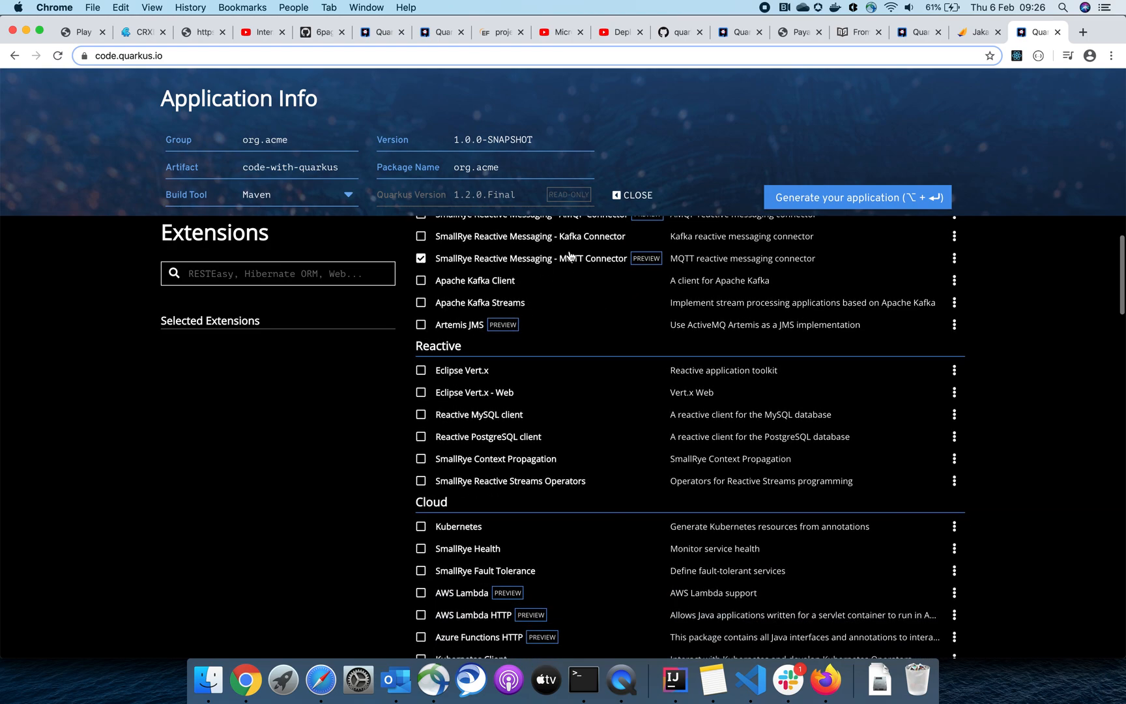
# Set the project Group to edu.qksdemo
pyautogui.scroll(-3)
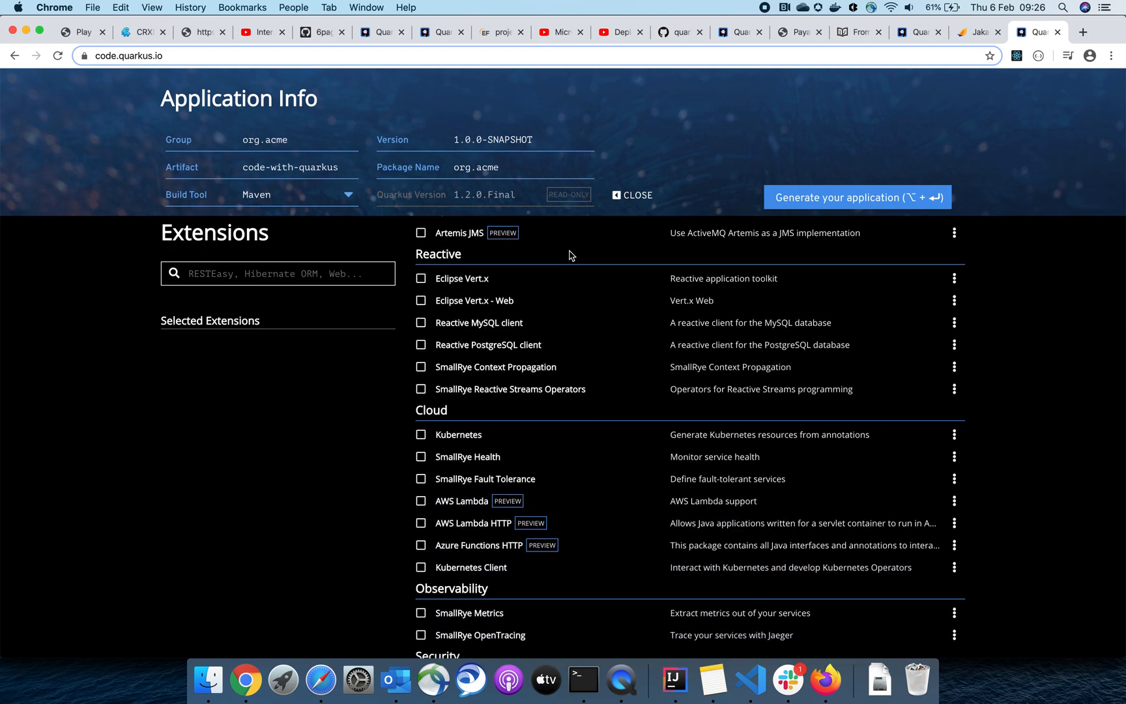
pyautogui.click(421, 300)
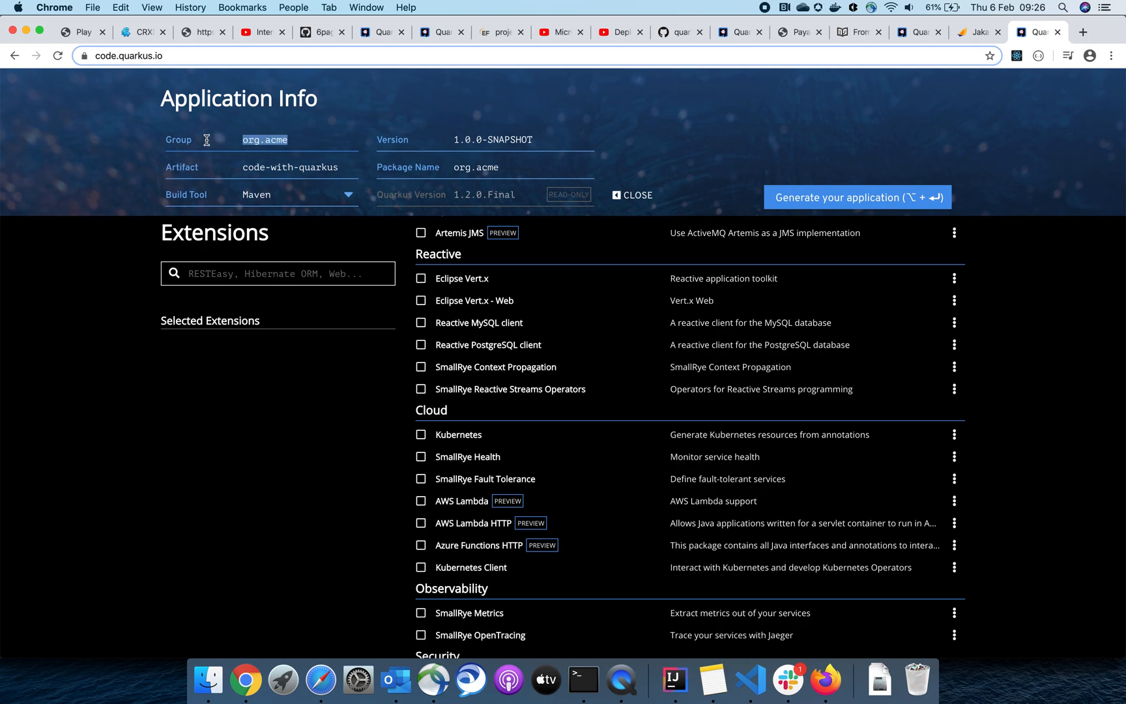
pyautogui.write('ed')
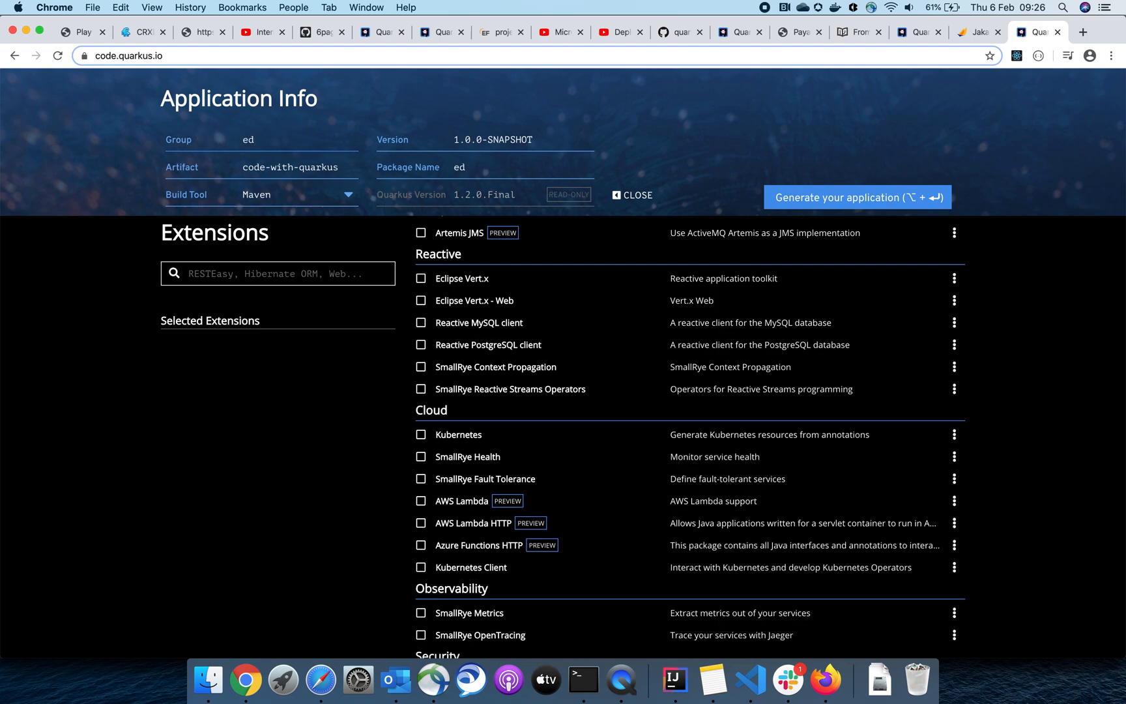
pyautogui.write('u')
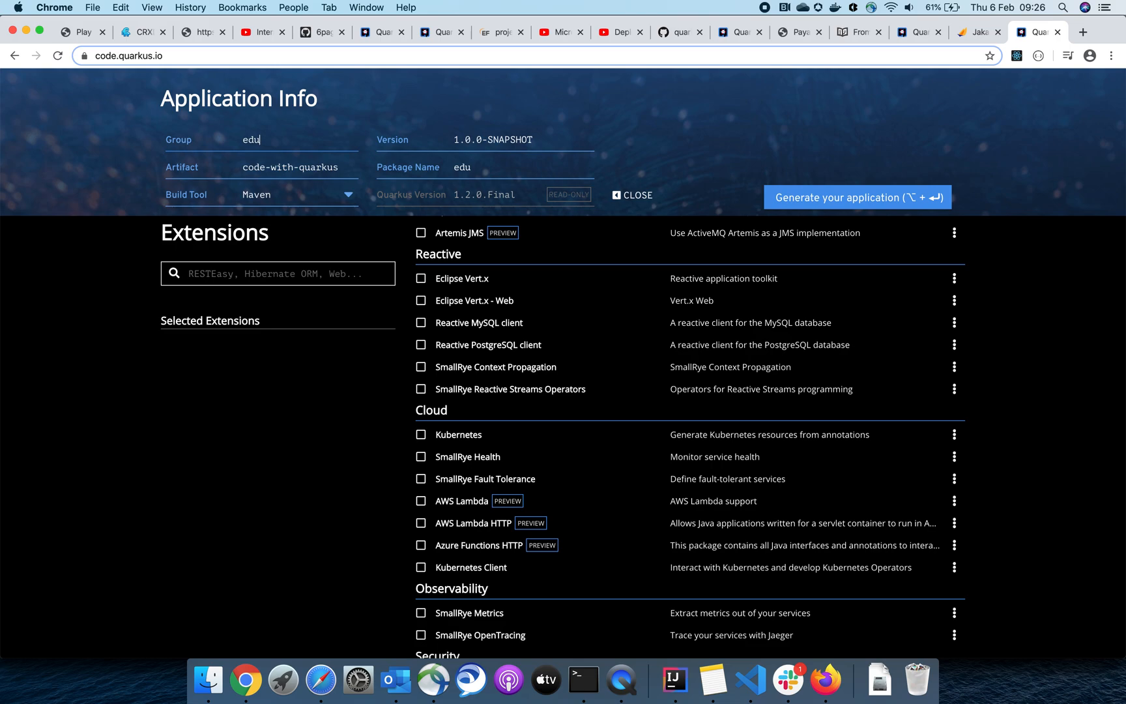
pyautogui.write('.')
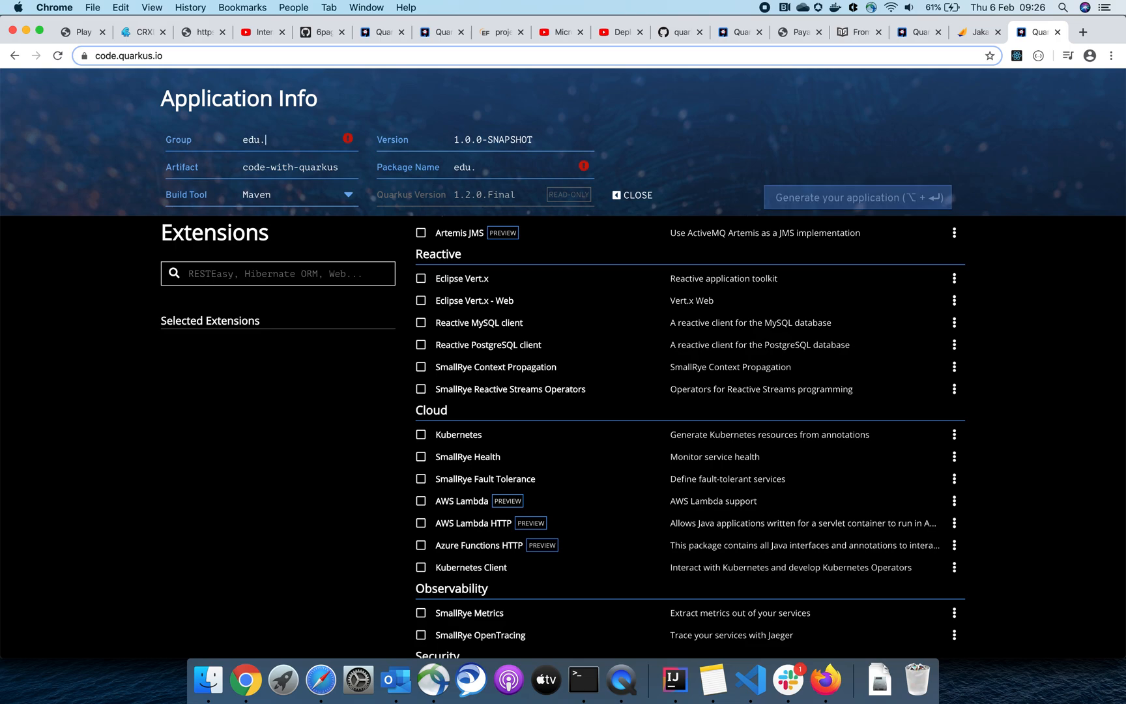
pyautogui.write('qksdemo')
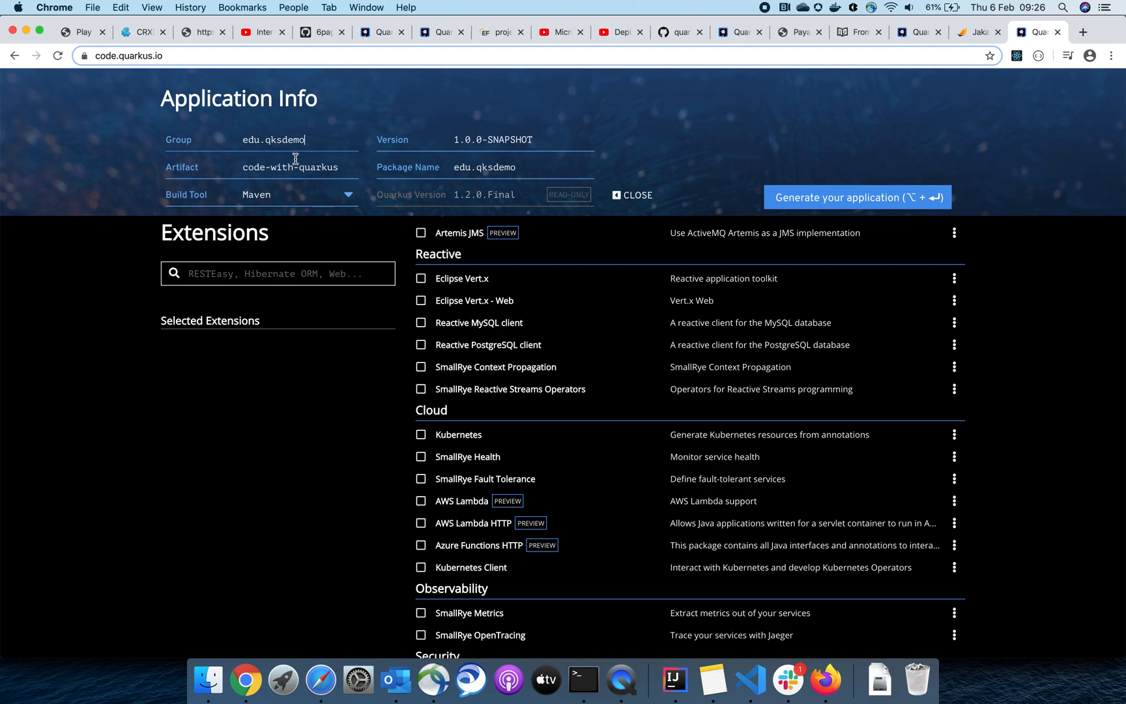
# Replace the default Artifact name with restservice
pyautogui.doubleClick(294, 167)
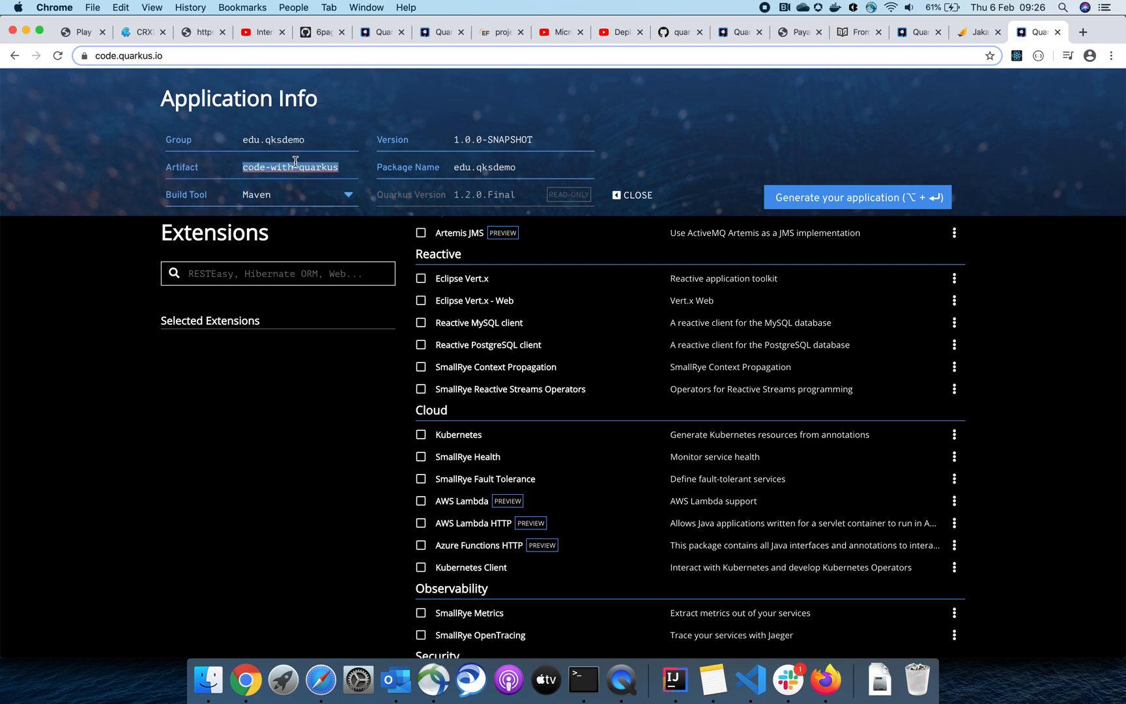
pyautogui.write('reste')
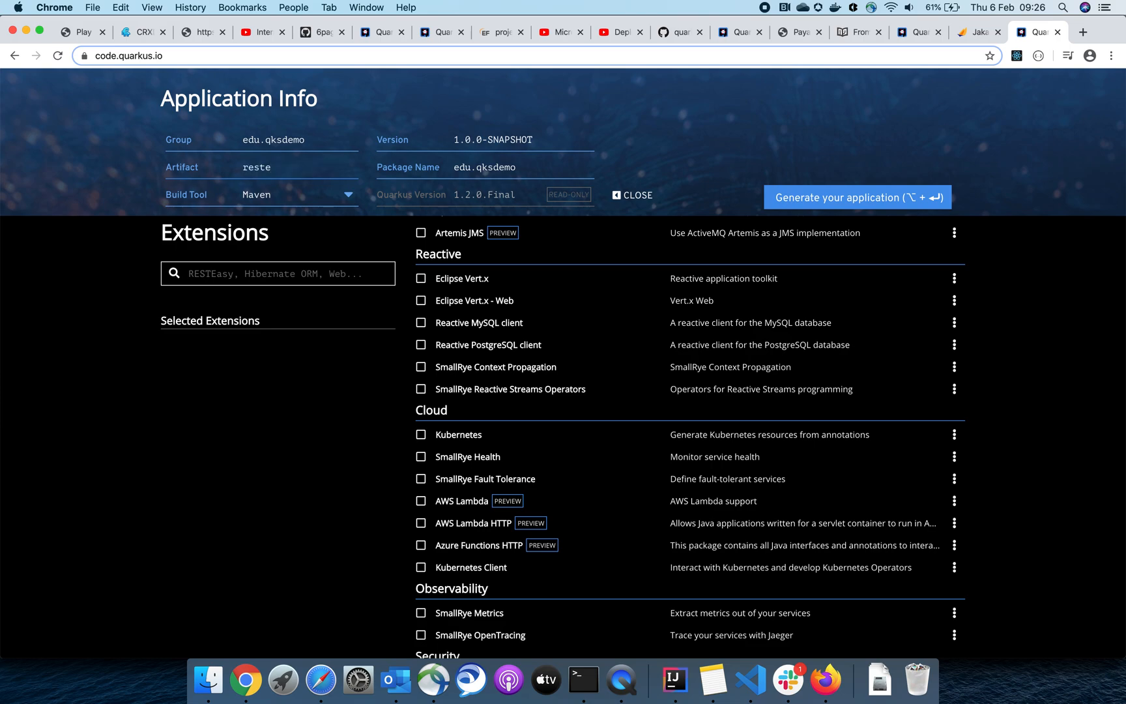
pyautogui.write('service')
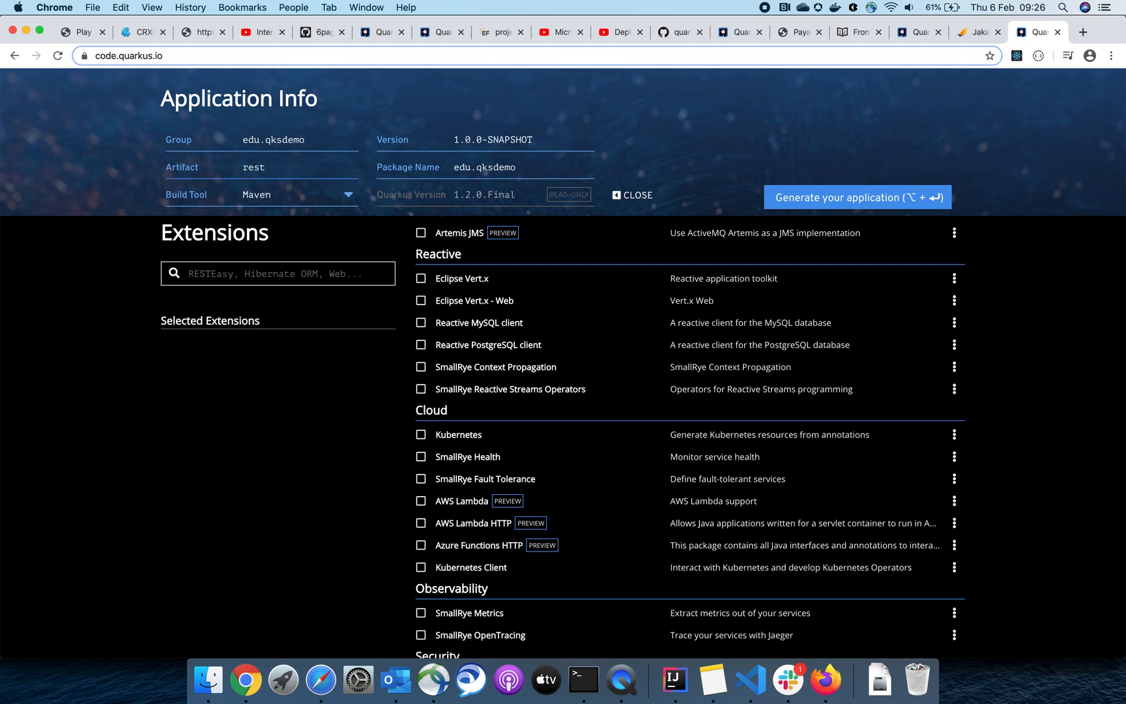
pyautogui.write('service')
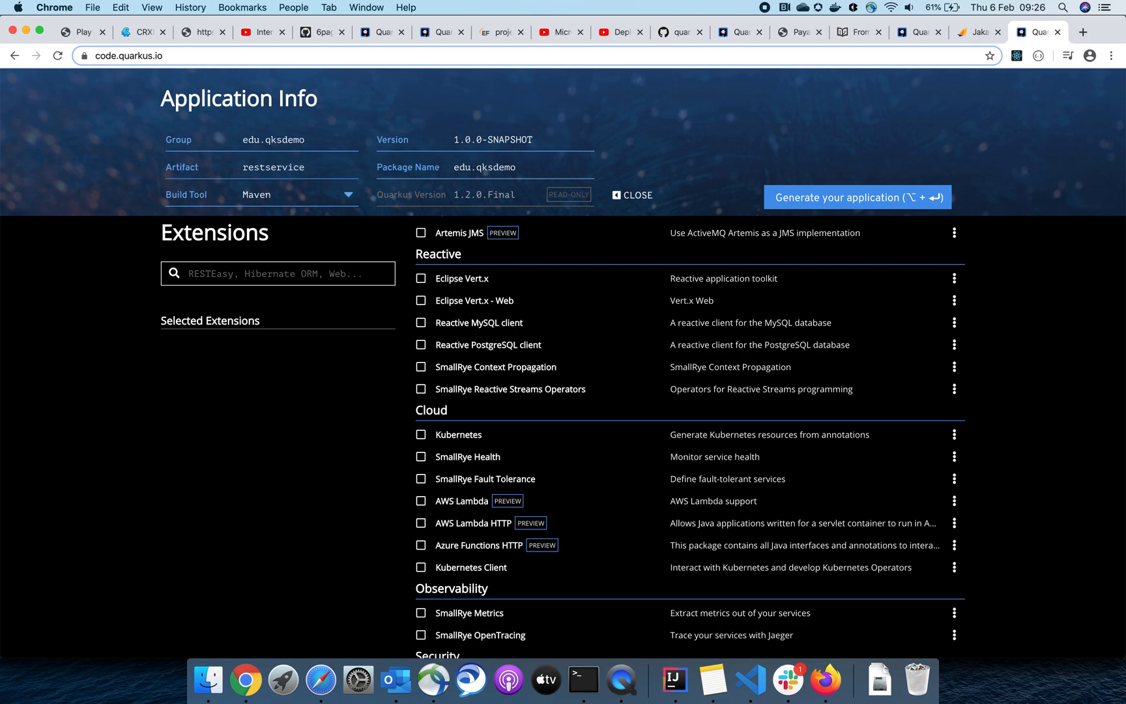
pyautogui.click(286, 196)
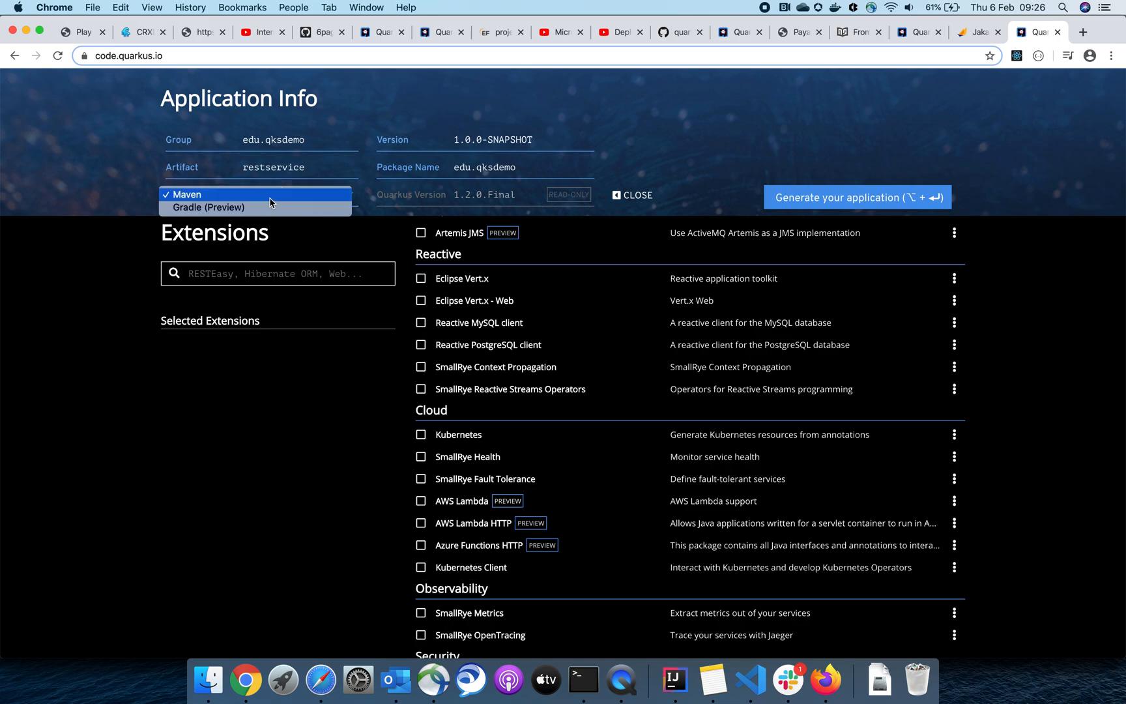
# Keep Maven, generate the application and download restservice.zip, dismissing the ready notice
pyautogui.click(186, 194)
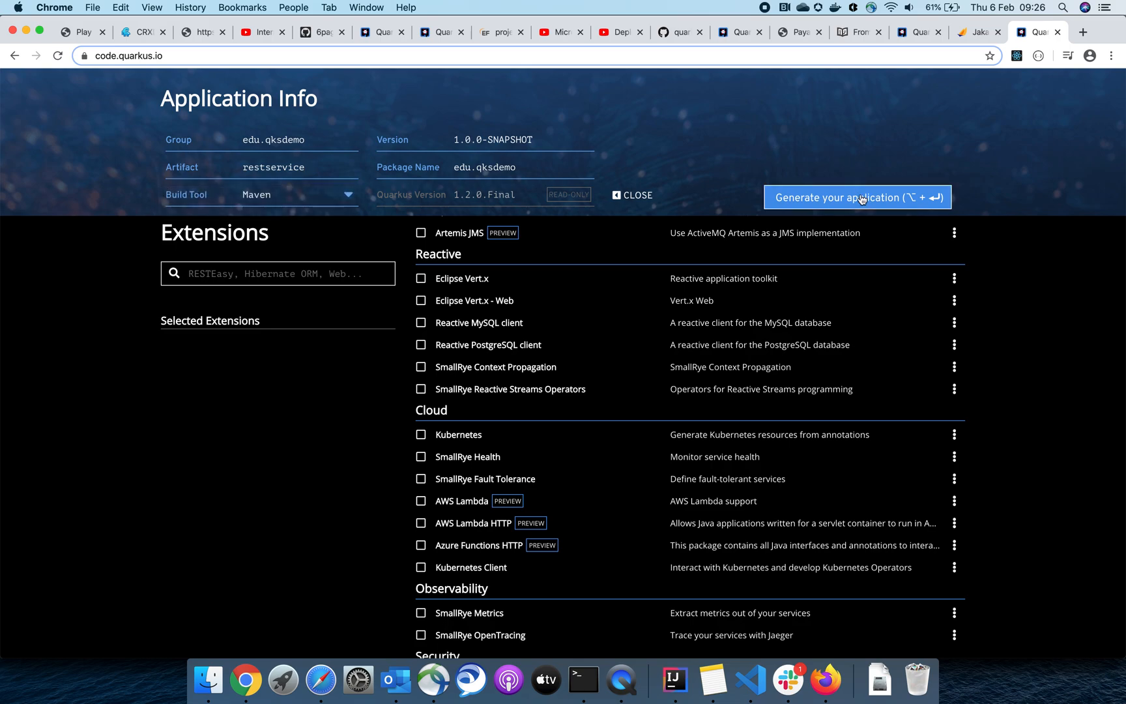
pyautogui.click(857, 197)
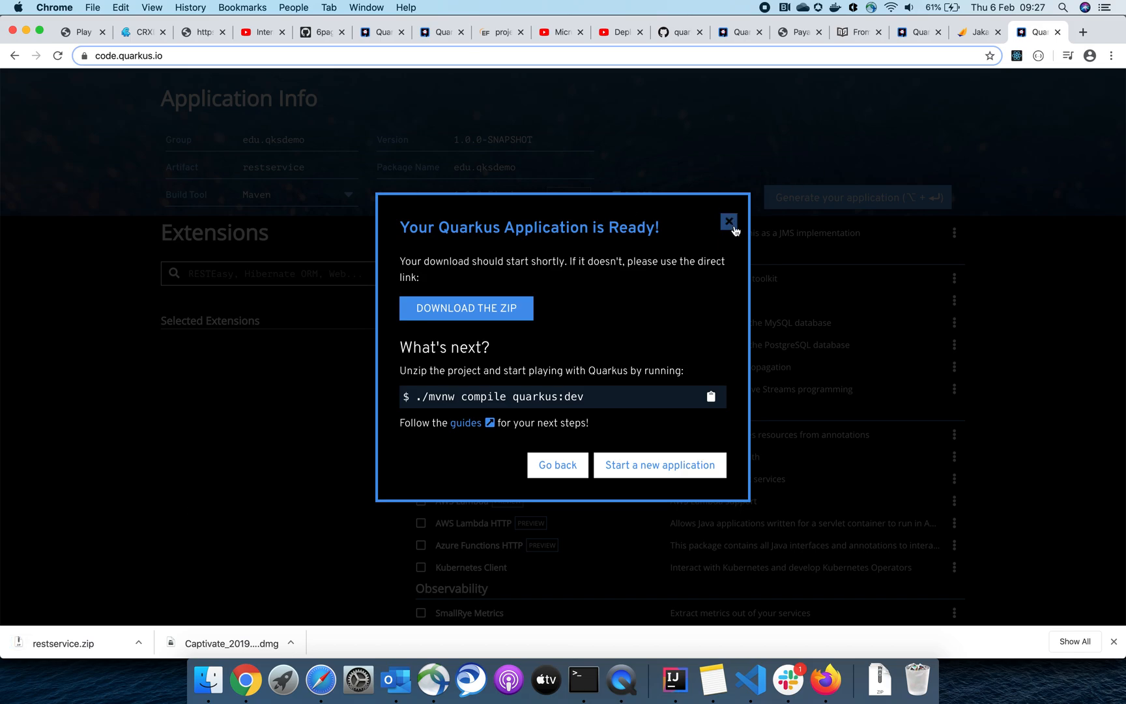
pyautogui.click(727, 221)
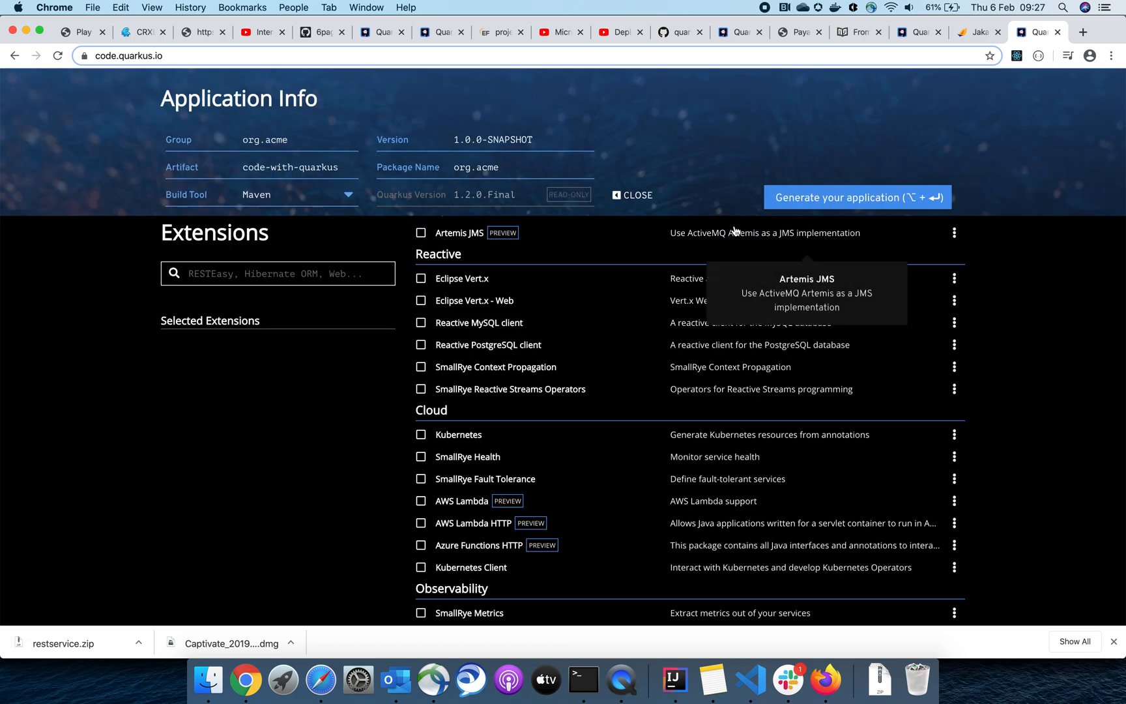
pyautogui.moveTo(227, 492)
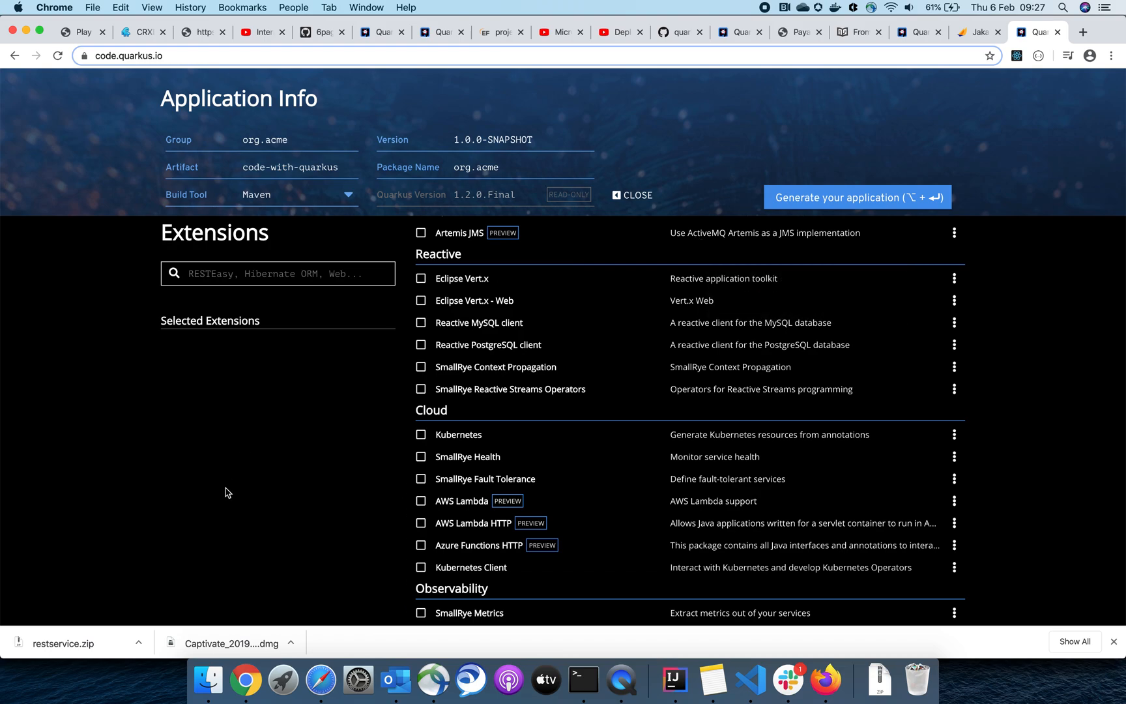
pyautogui.moveTo(584, 678)
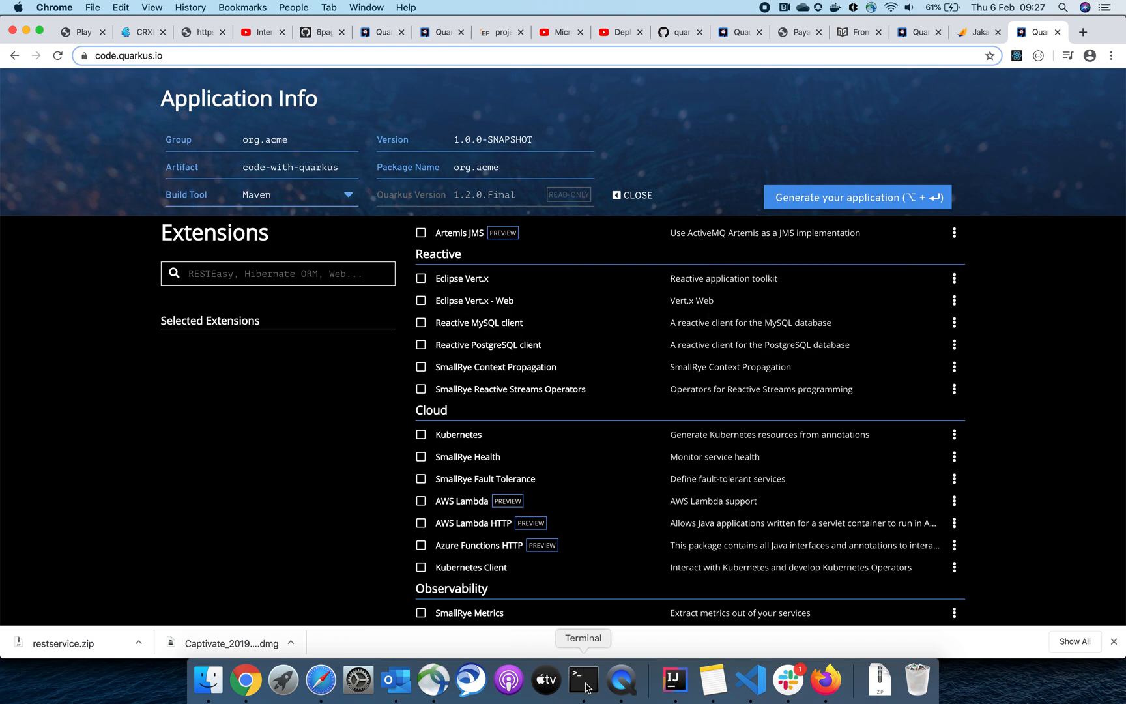
# Unzip $HOME/downloads/restservice.zip into the $HOME/code/qks-apps folder
pyautogui.click(584, 679)
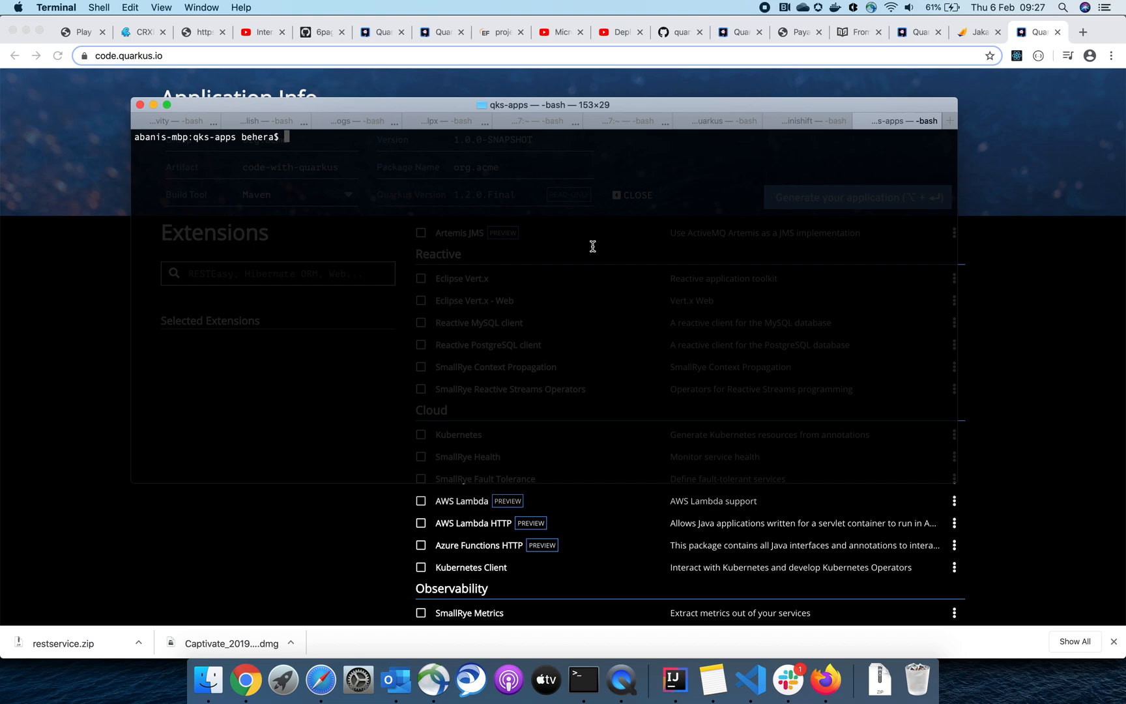
pyautogui.write('unzip')
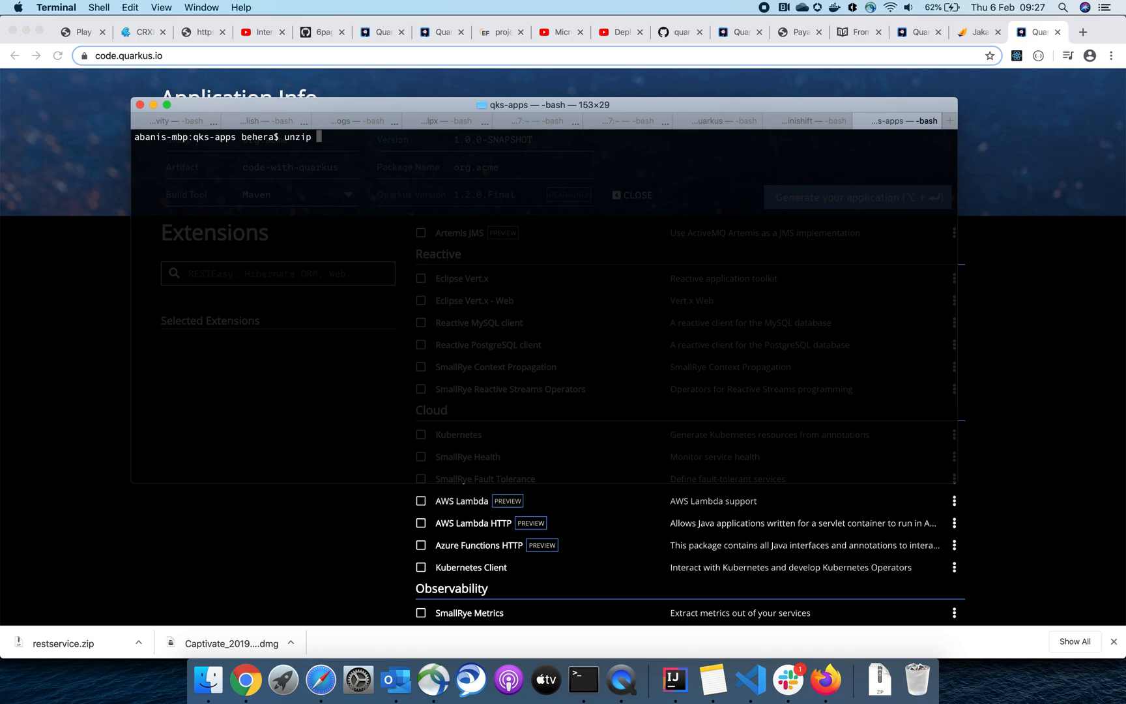
pyautogui.write('&')
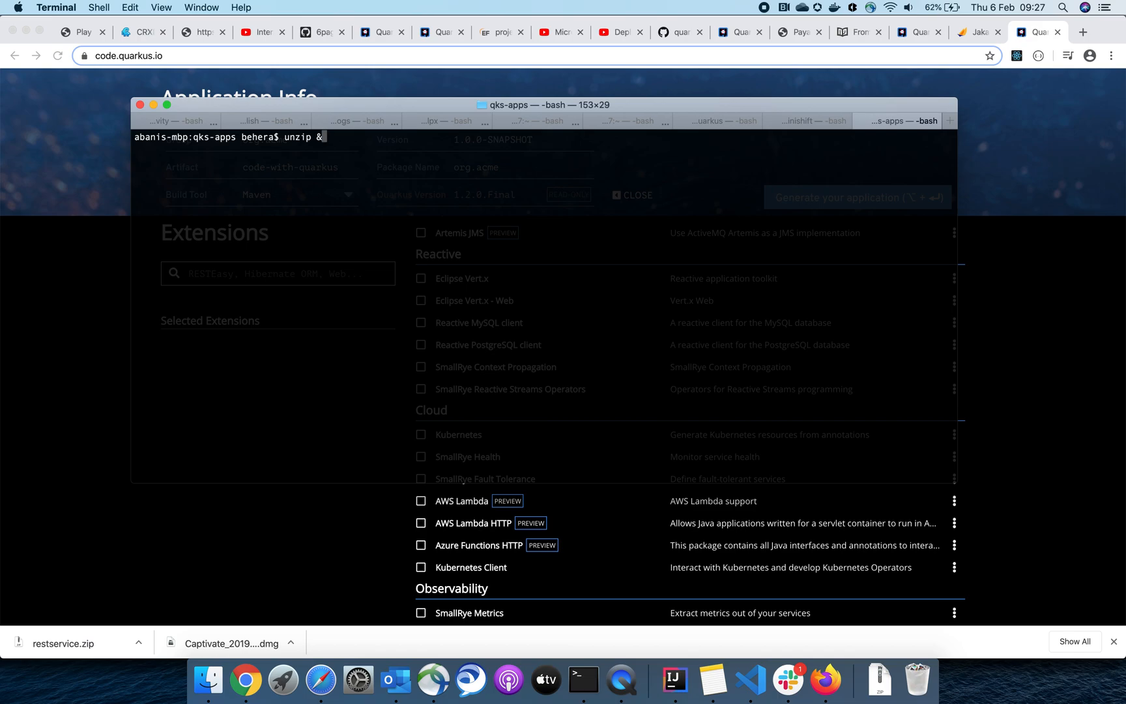
pyautogui.write('$HOME')
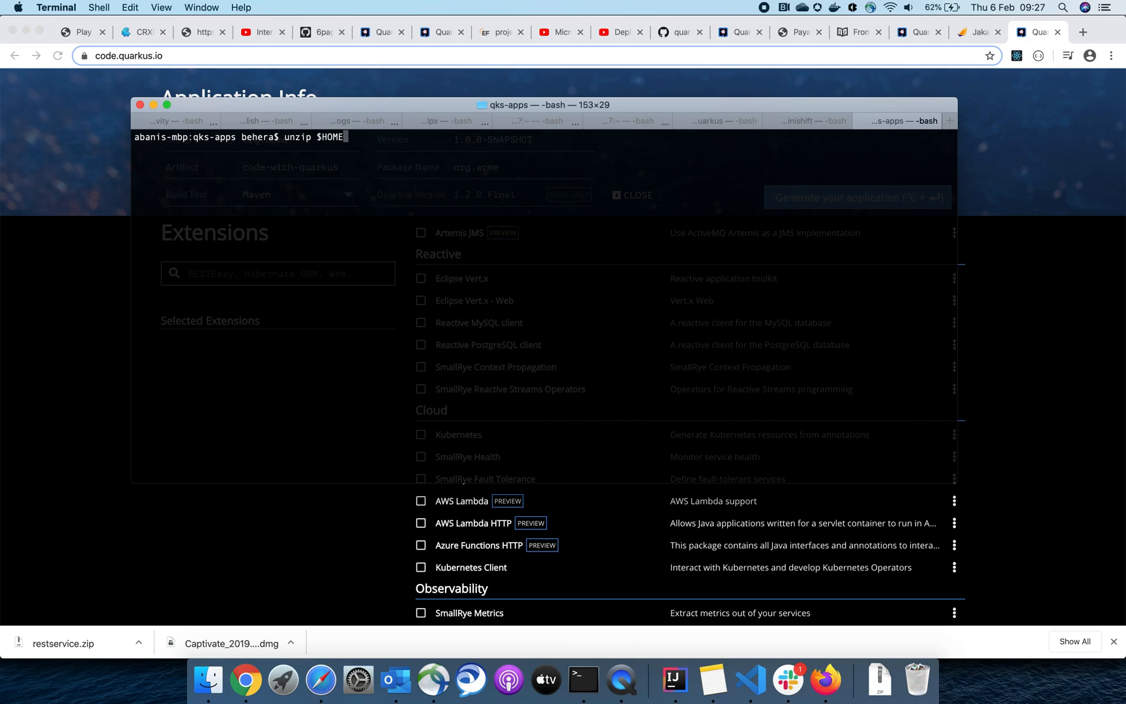
pyautogui.write('/downloa')
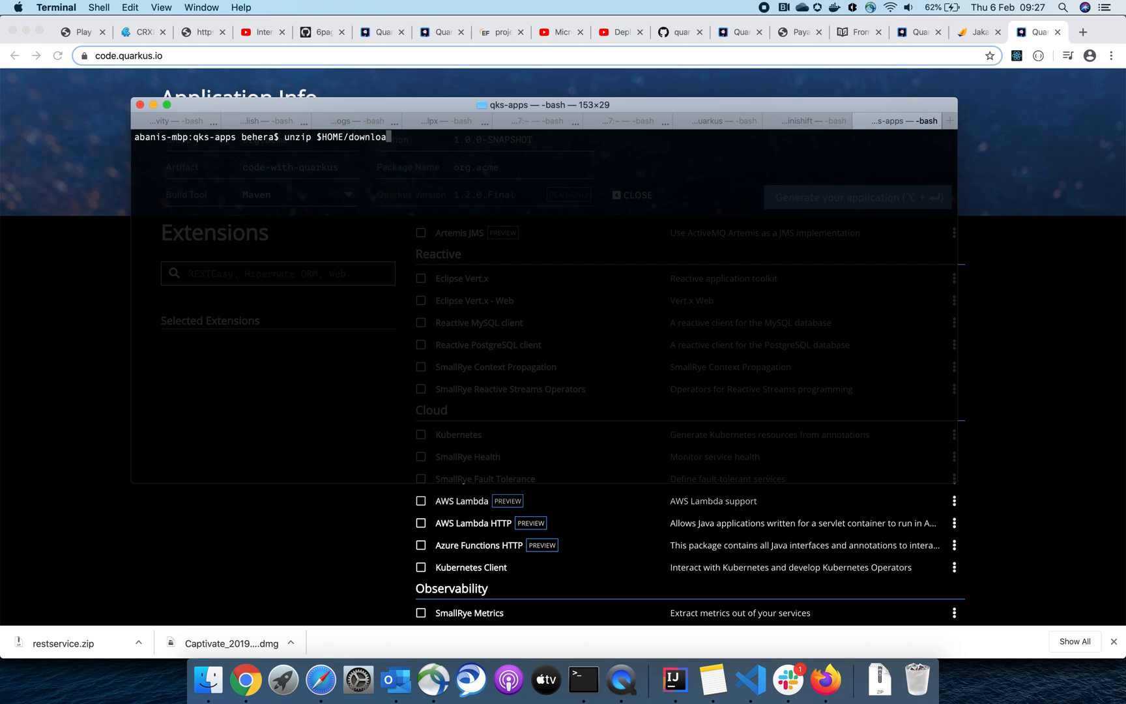
pyautogui.write('ds/restservice.zip')
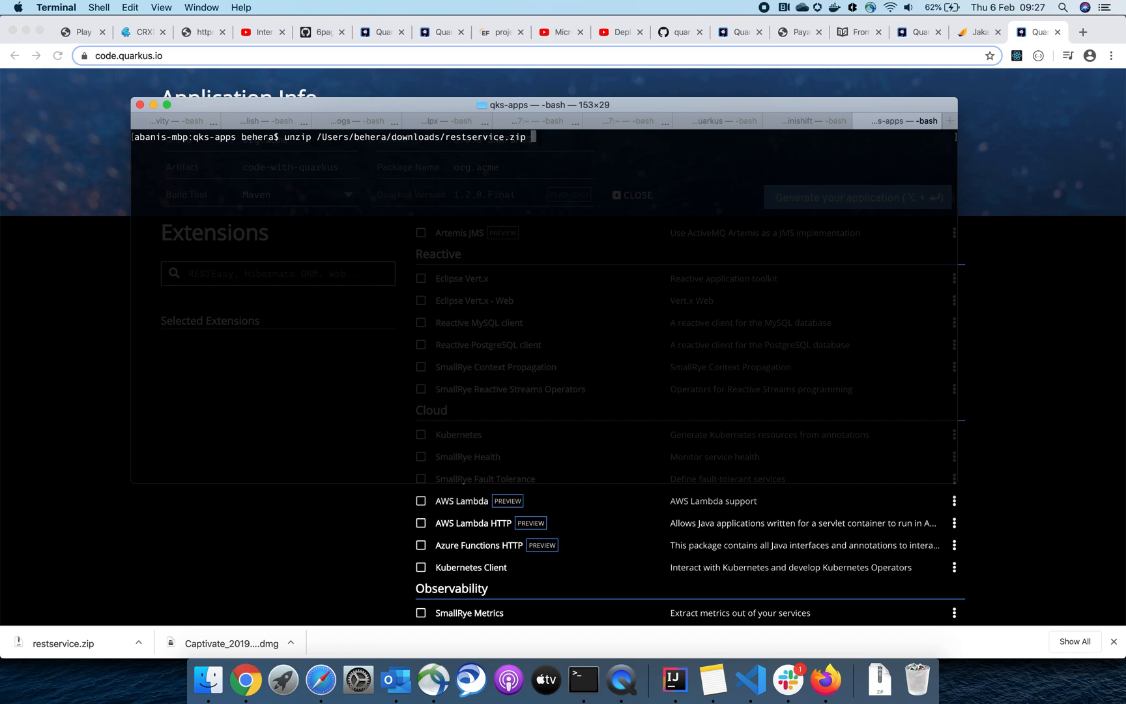
pyautogui.write('-d')
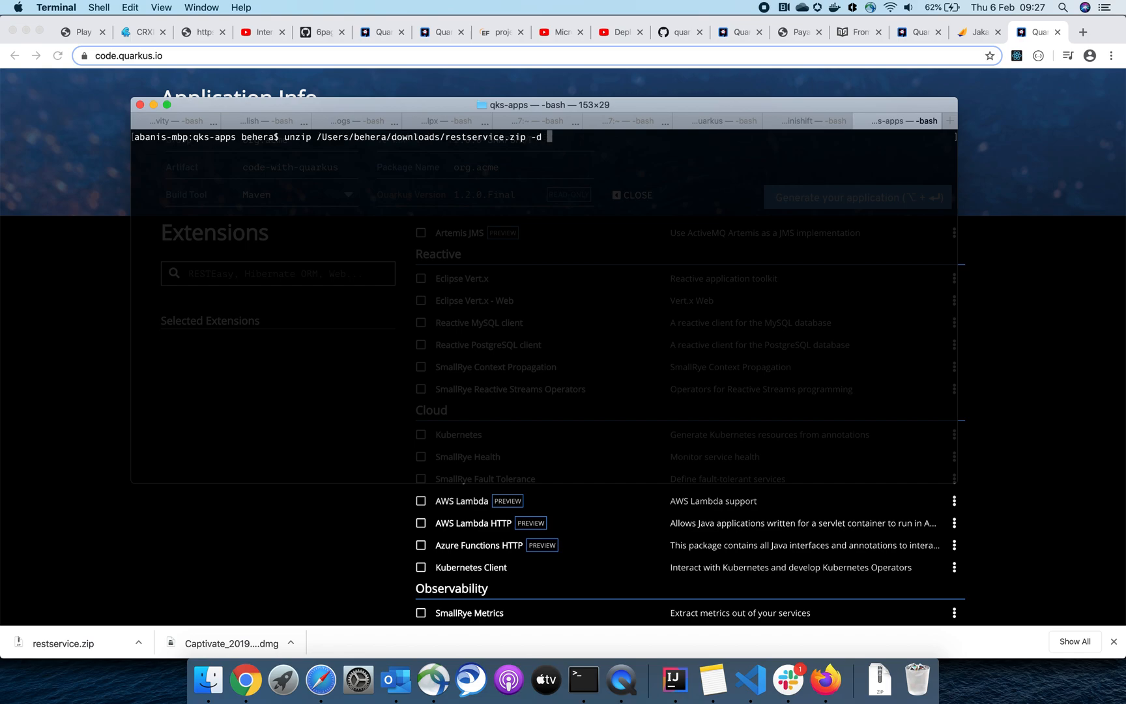
pyautogui.write('$HOME/')
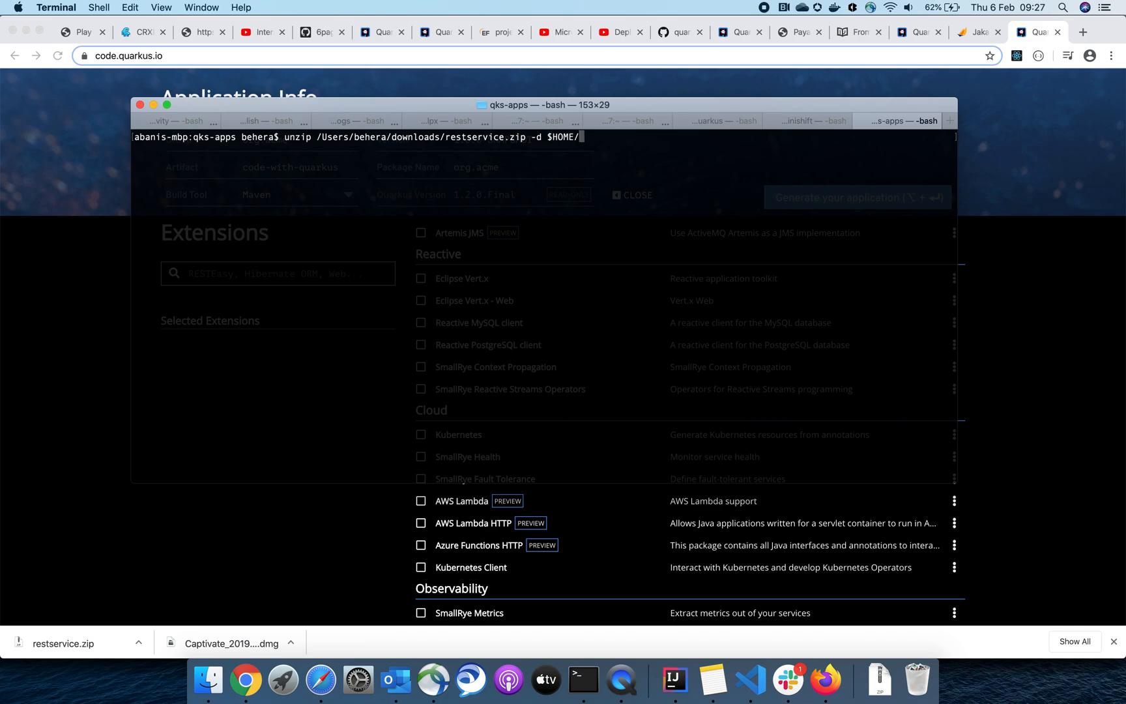
pyautogui.write('code.')
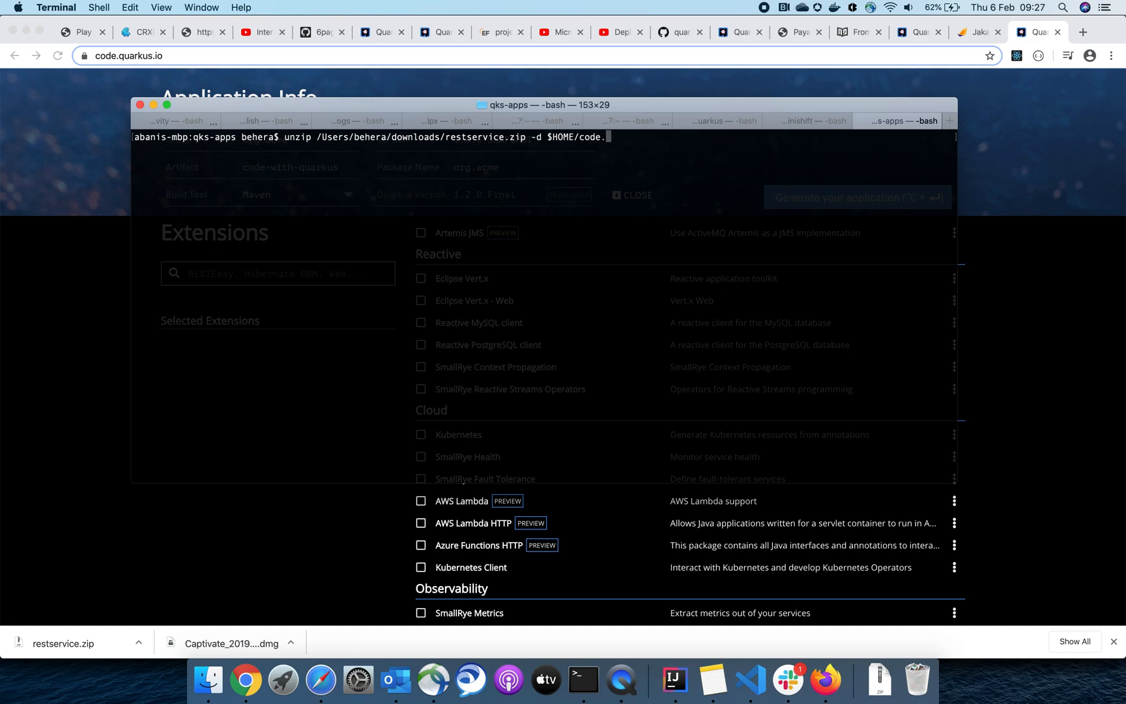
pyautogui.write('qks')
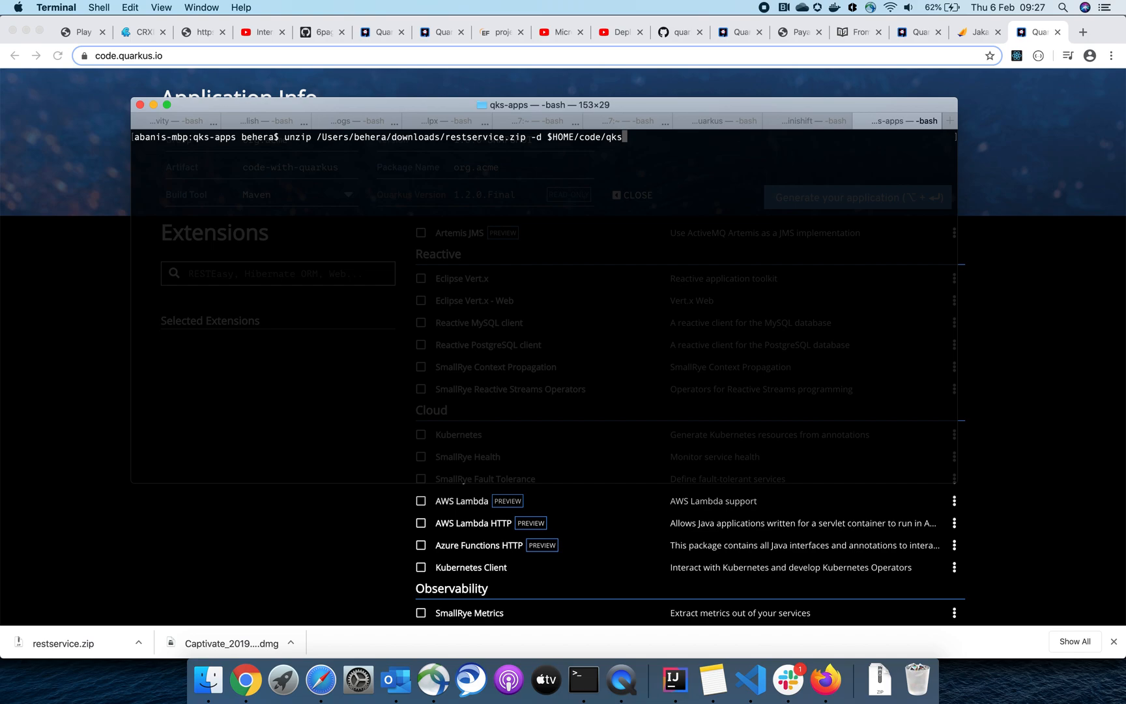
pyautogui.write('-apps/')
pyautogui.write('ls')
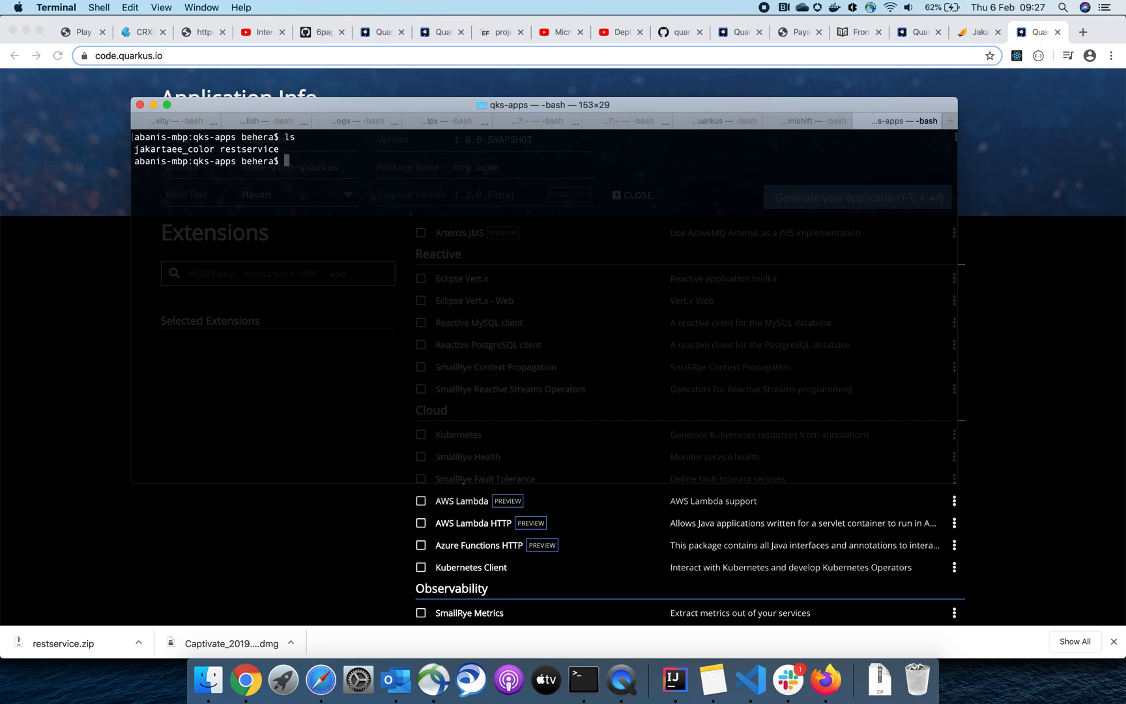
# Enter the restservice folder and open the project in VS Code with 'code .'
pyautogui.write('cd')
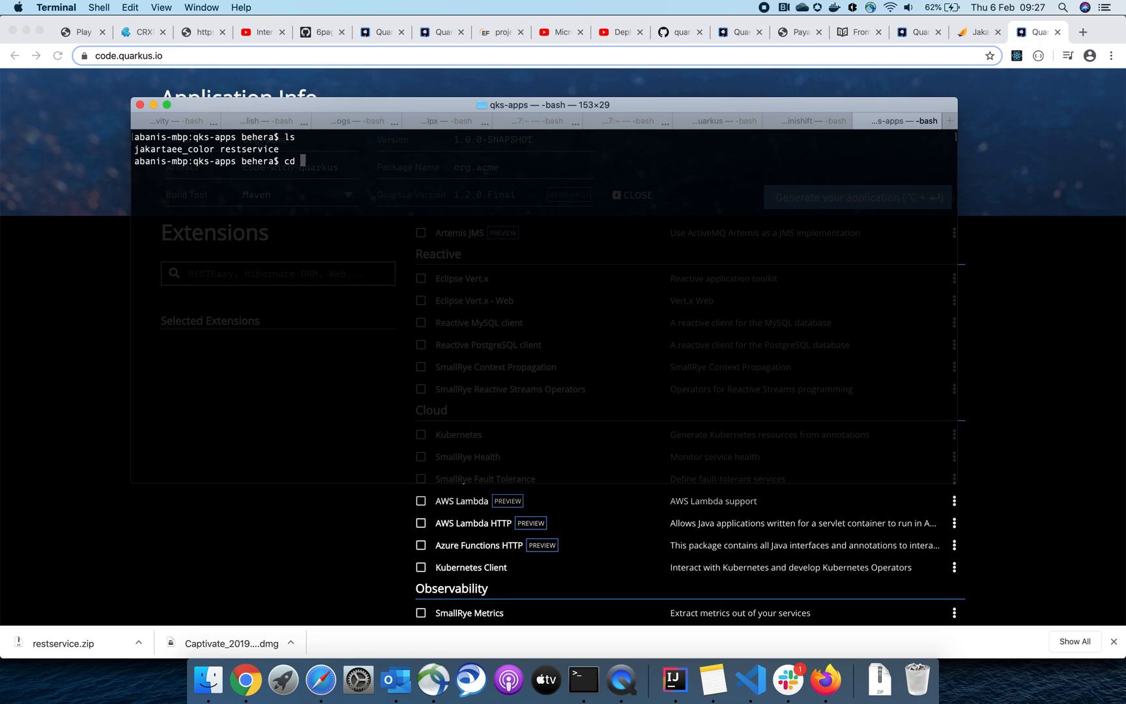
pyautogui.write('restservice/')
pyautogui.write('ls')
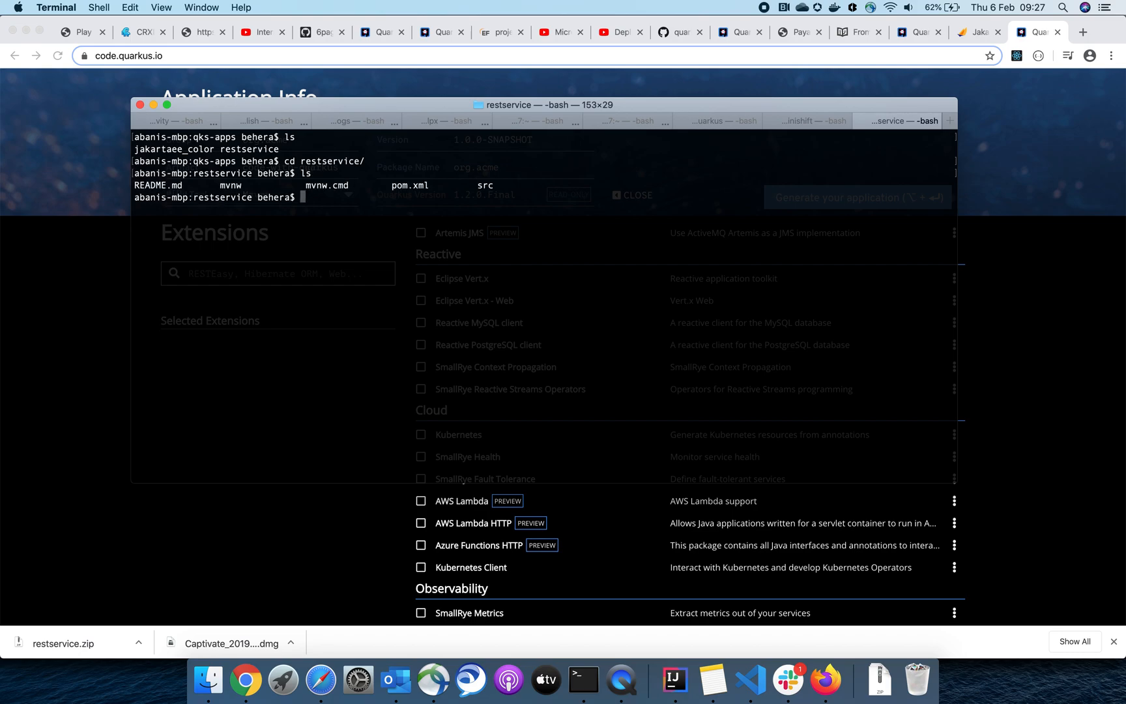
pyautogui.write('code .')
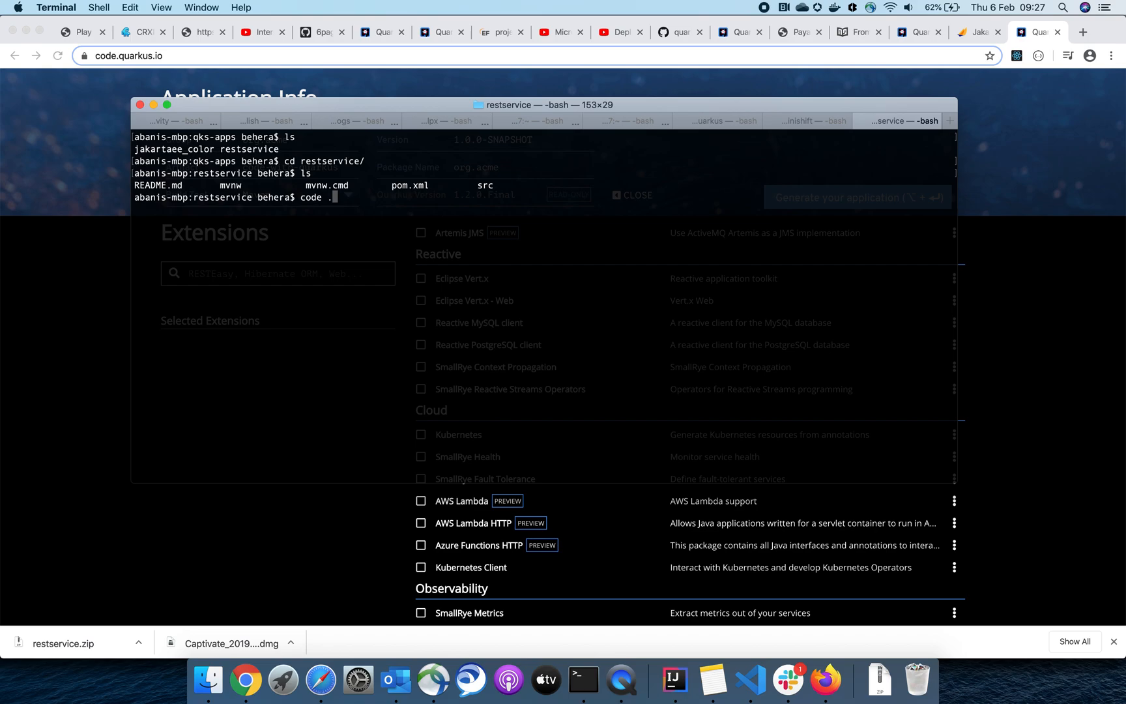
pyautogui.press('Return')
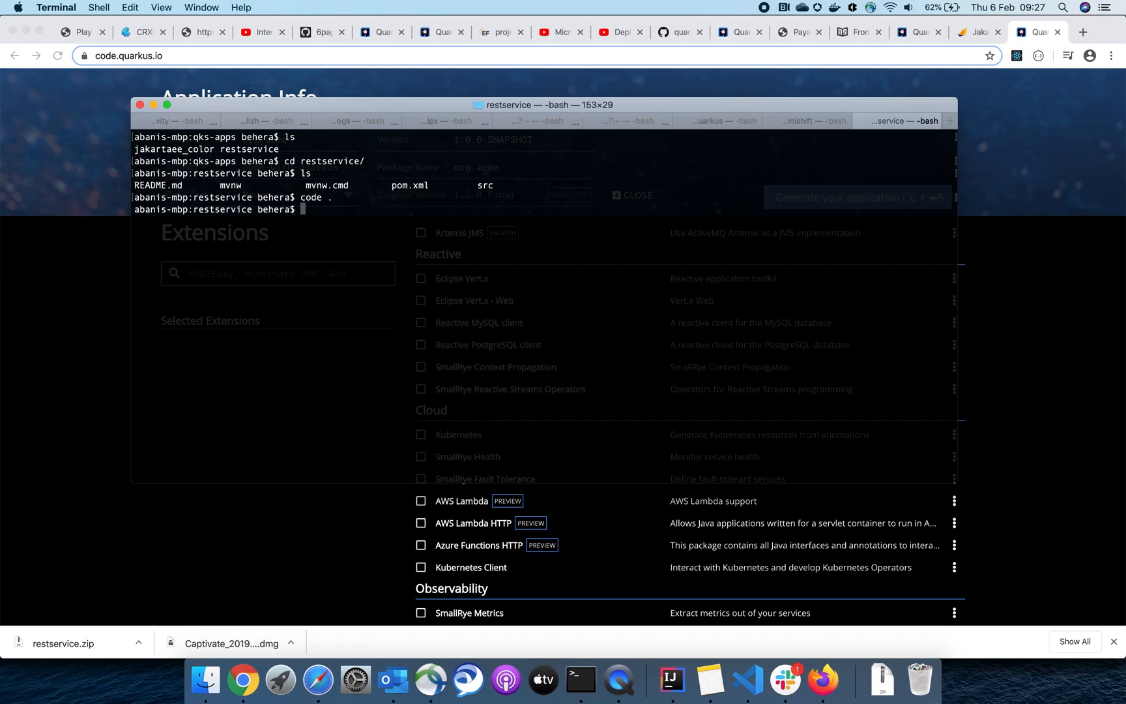
pyautogui.press('Enter')
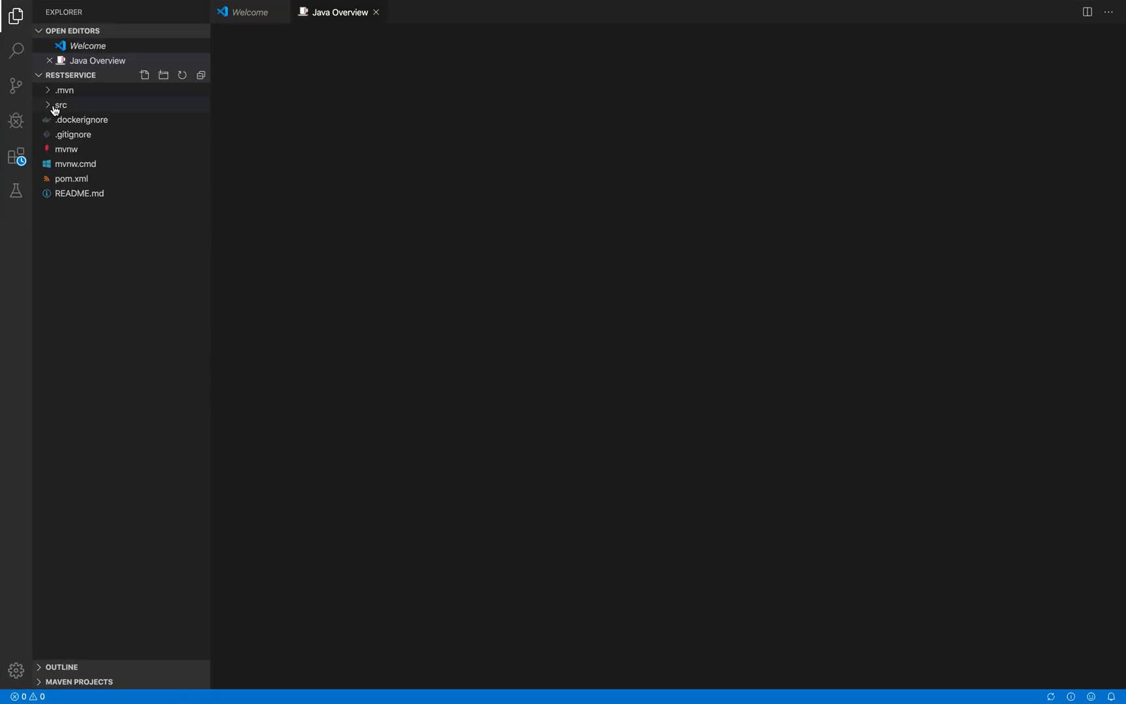
# Expand src/main/java/edu/qksdemo and open ExampleResource.java
pyautogui.click(63, 105)
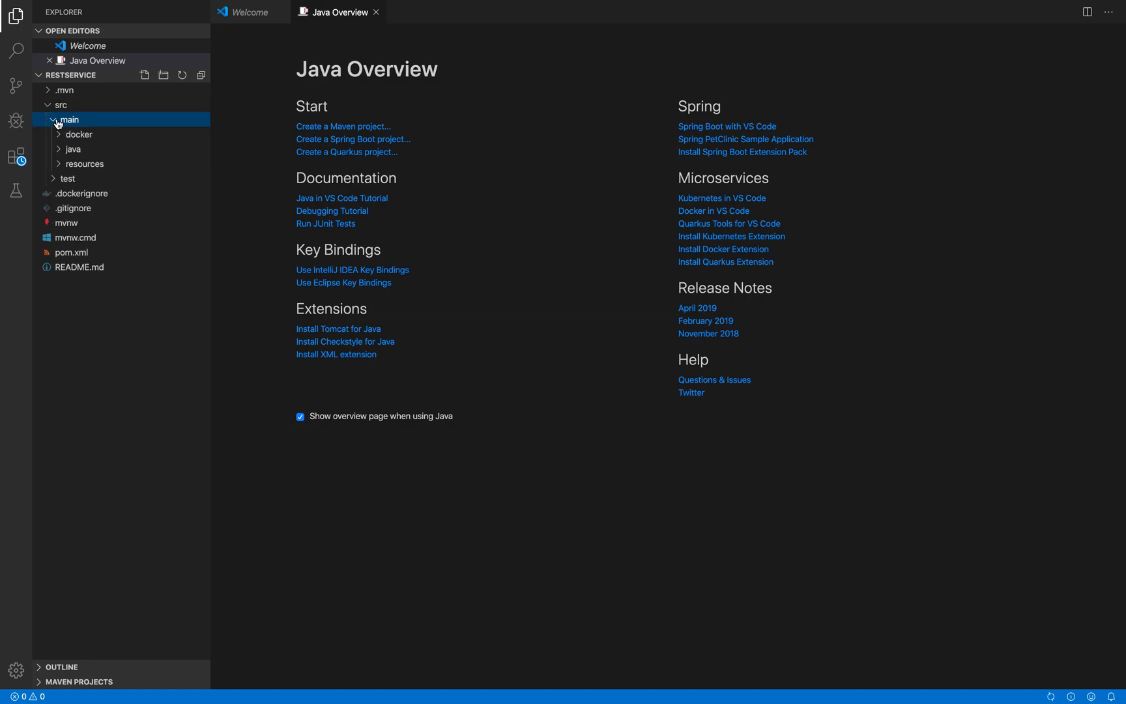
pyautogui.click(68, 148)
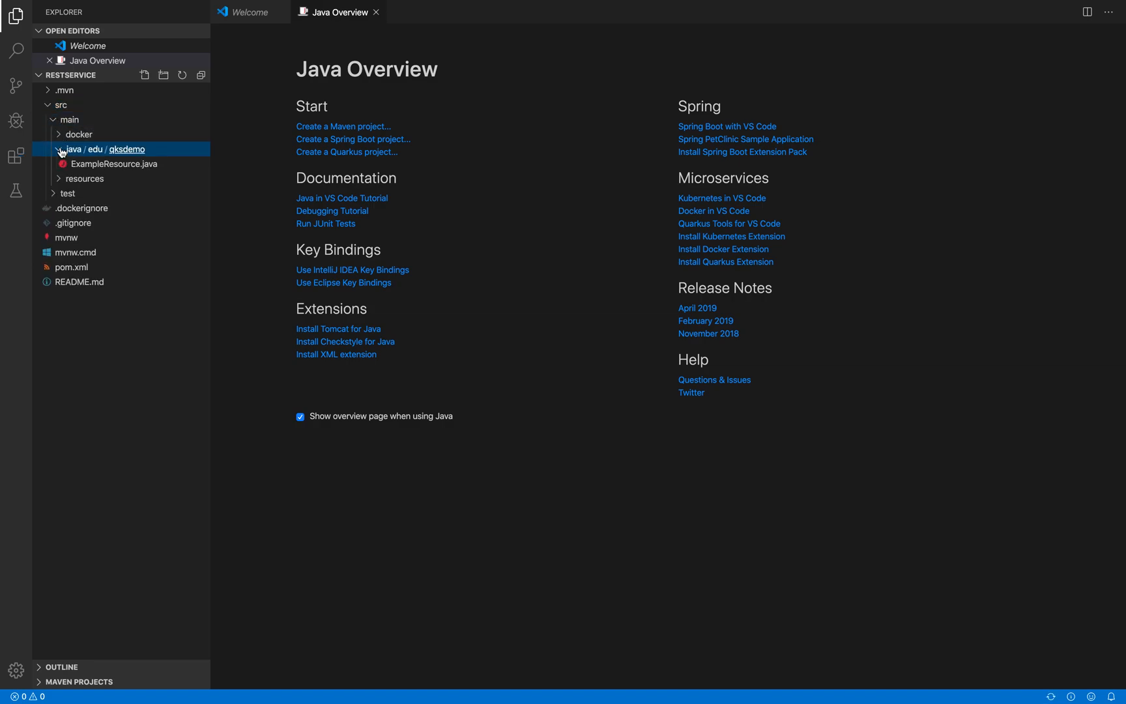
pyautogui.doubleClick(115, 165)
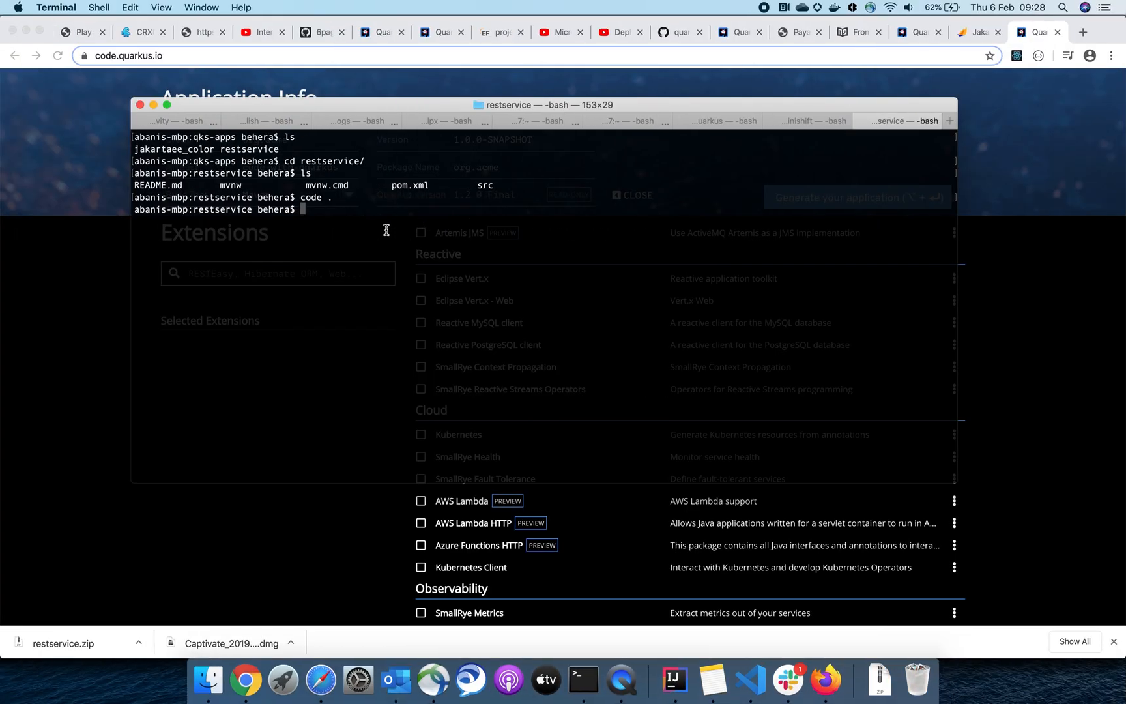
# Run 'mvn clean package quarkus:dev' to build and start the service on port 8080
pyautogui.write('m')
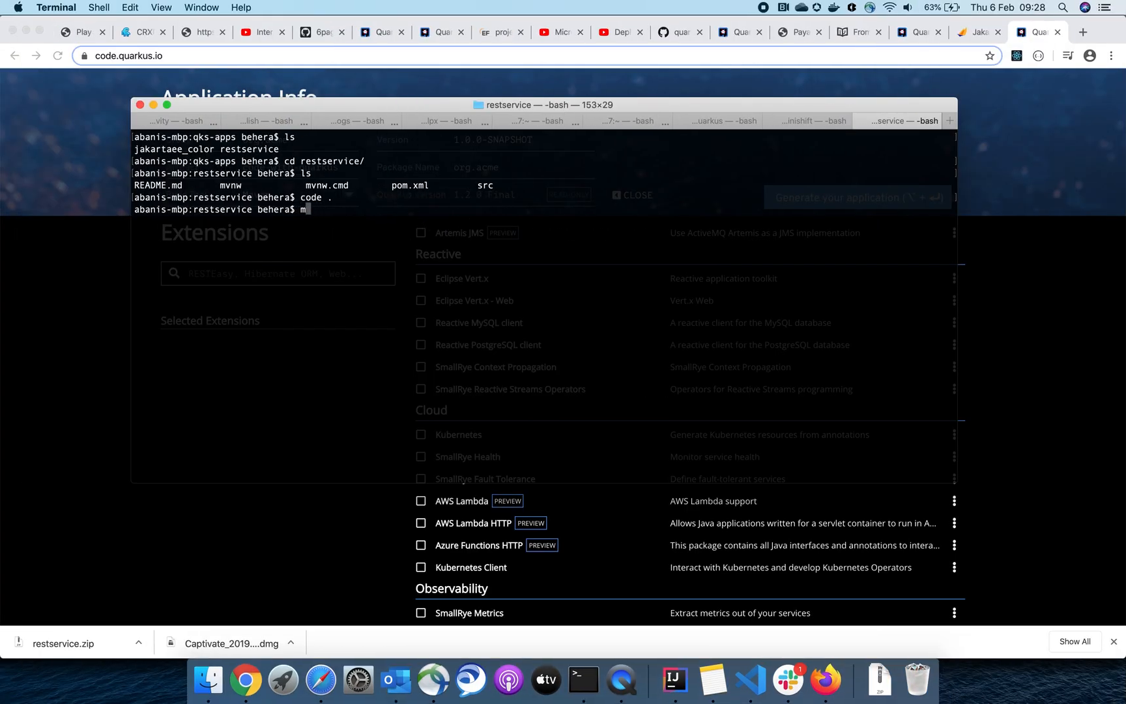
pyautogui.write('vn clean')
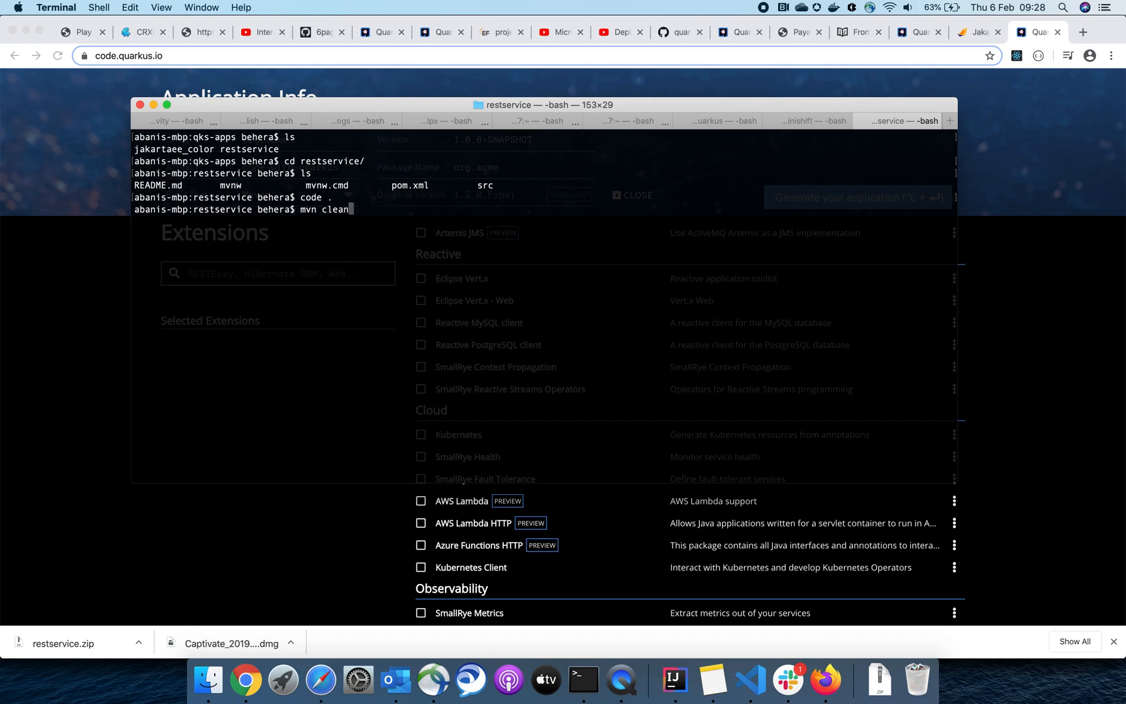
pyautogui.write('package q')
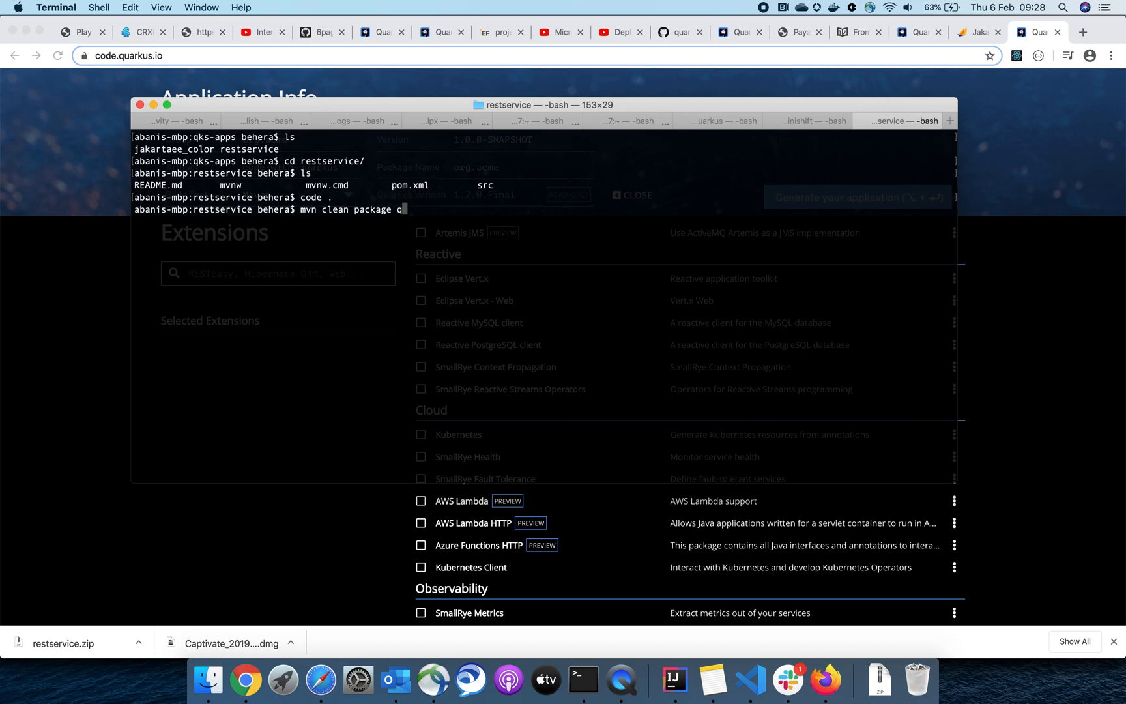
pyautogui.write('uarkus:')
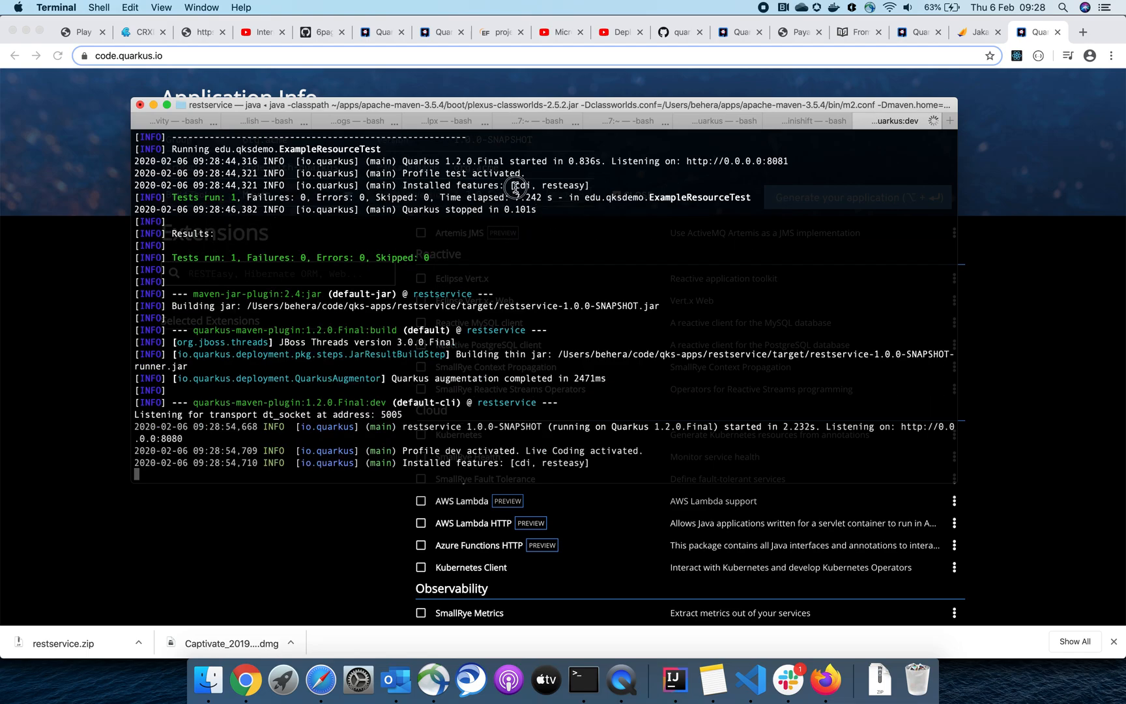
pyautogui.doubleClick(561, 185)
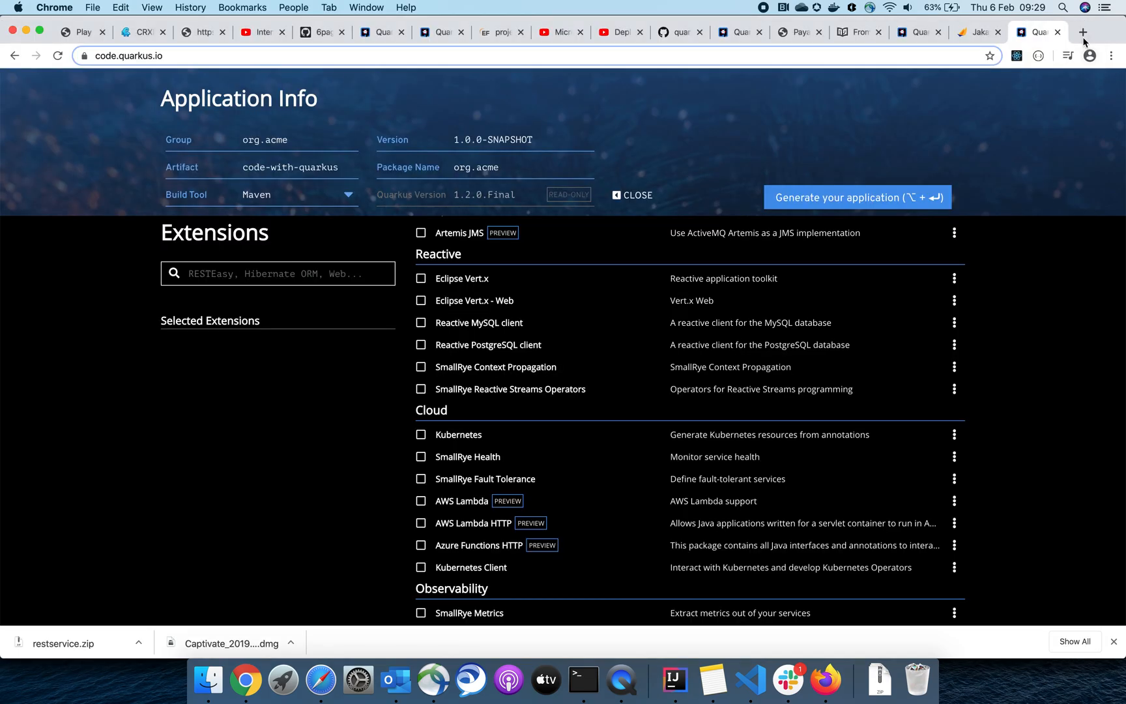
# Browse to localhost:8080/hello in a new tab
pyautogui.click(1085, 31)
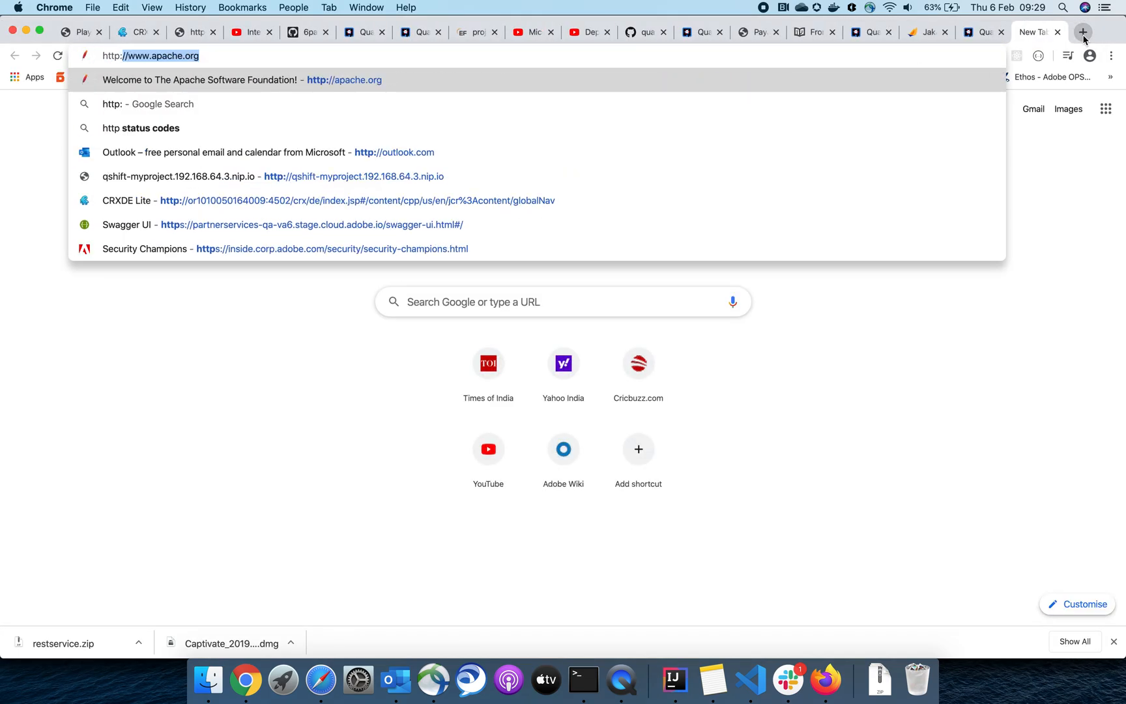
pyautogui.press('Backspace')
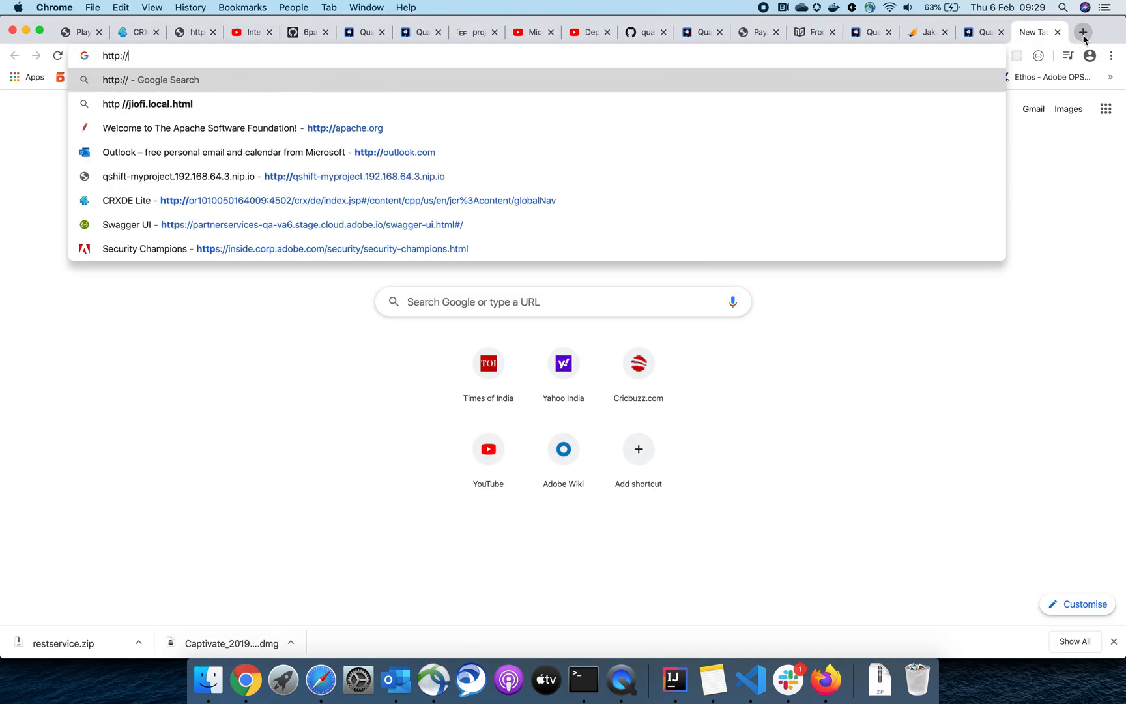
pyautogui.write('localhost:8080/hello')
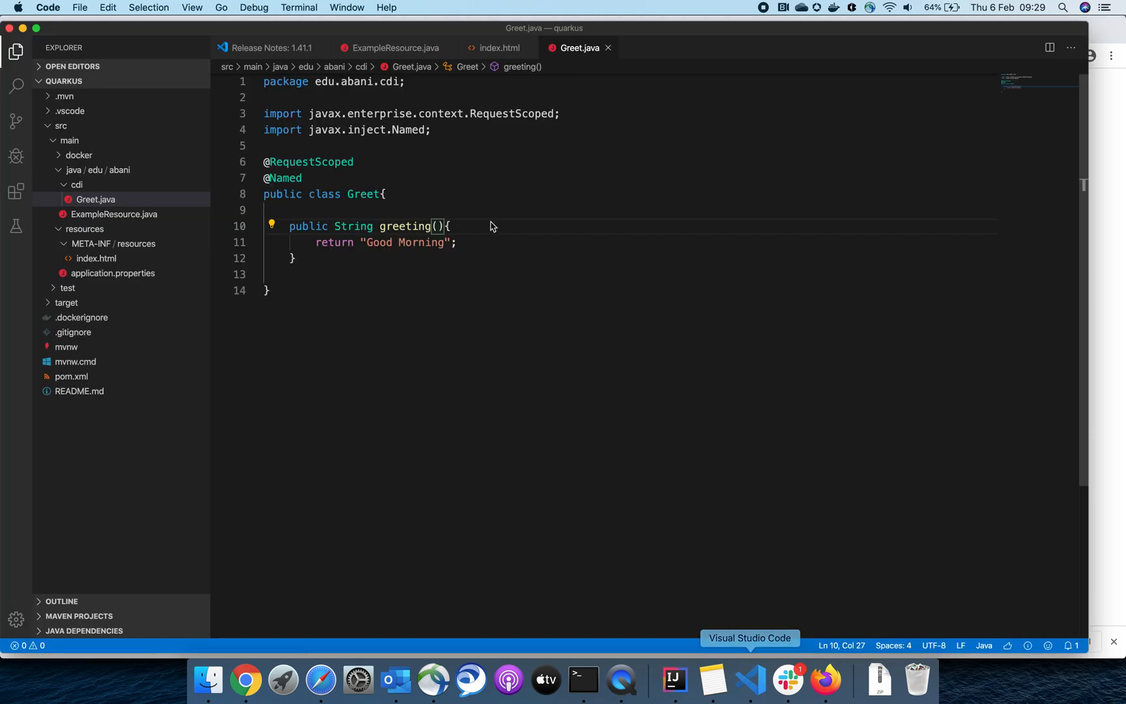
# Edit ExampleResource.hello() to return "hello, Good Morning."
pyautogui.click(447, 242)
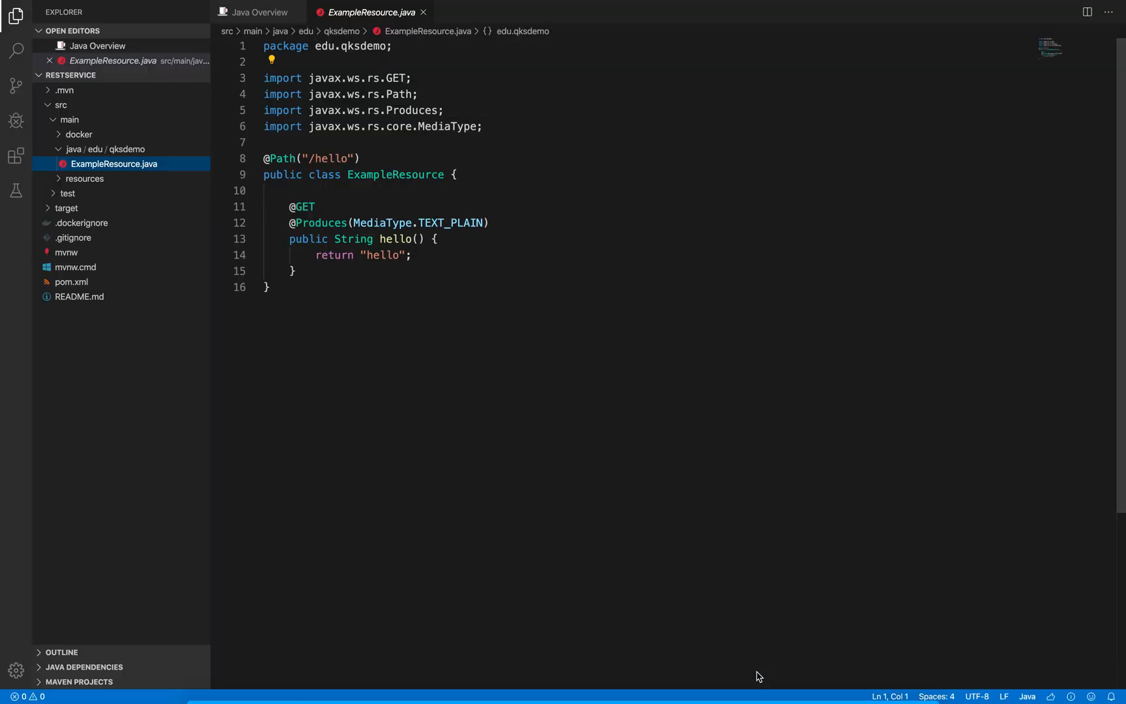
pyautogui.click(398, 255)
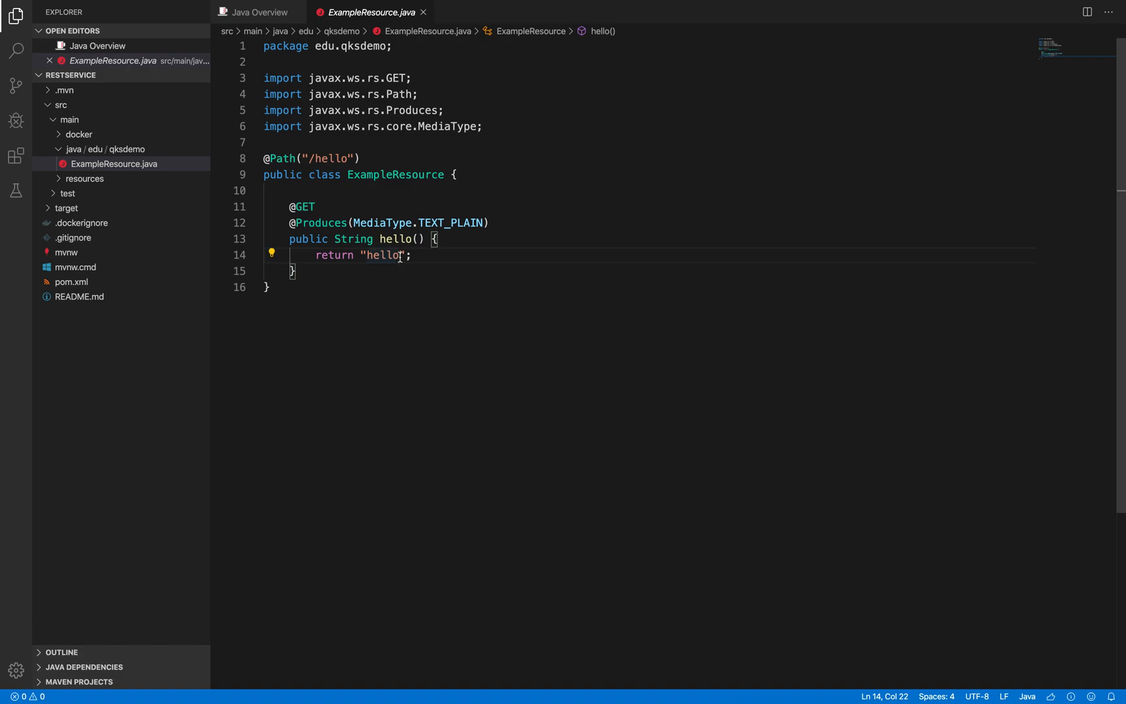
pyautogui.write(', Goog Morni')
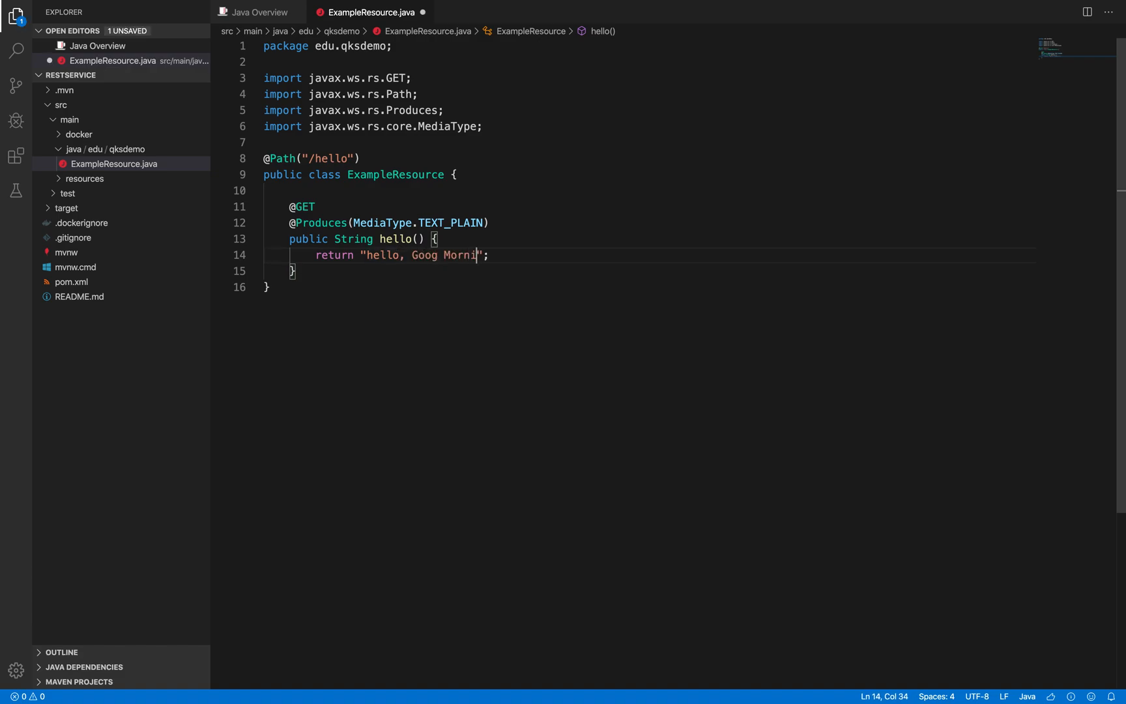
pyautogui.press('Backspace')
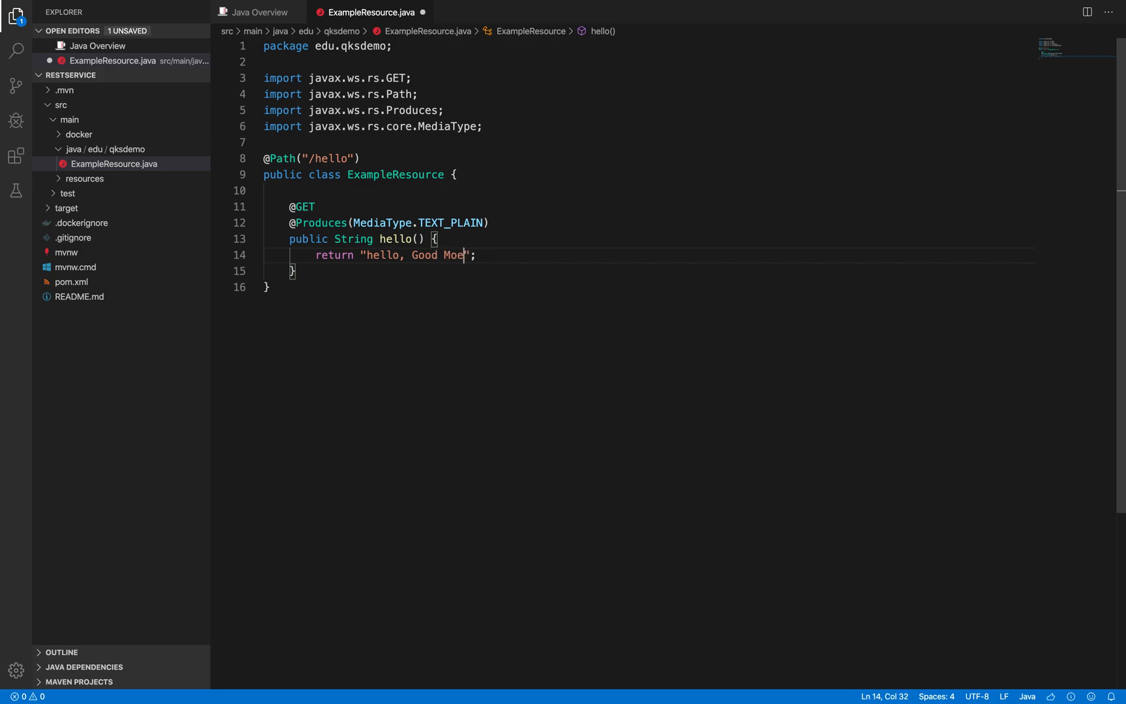
pyautogui.write('rning.')
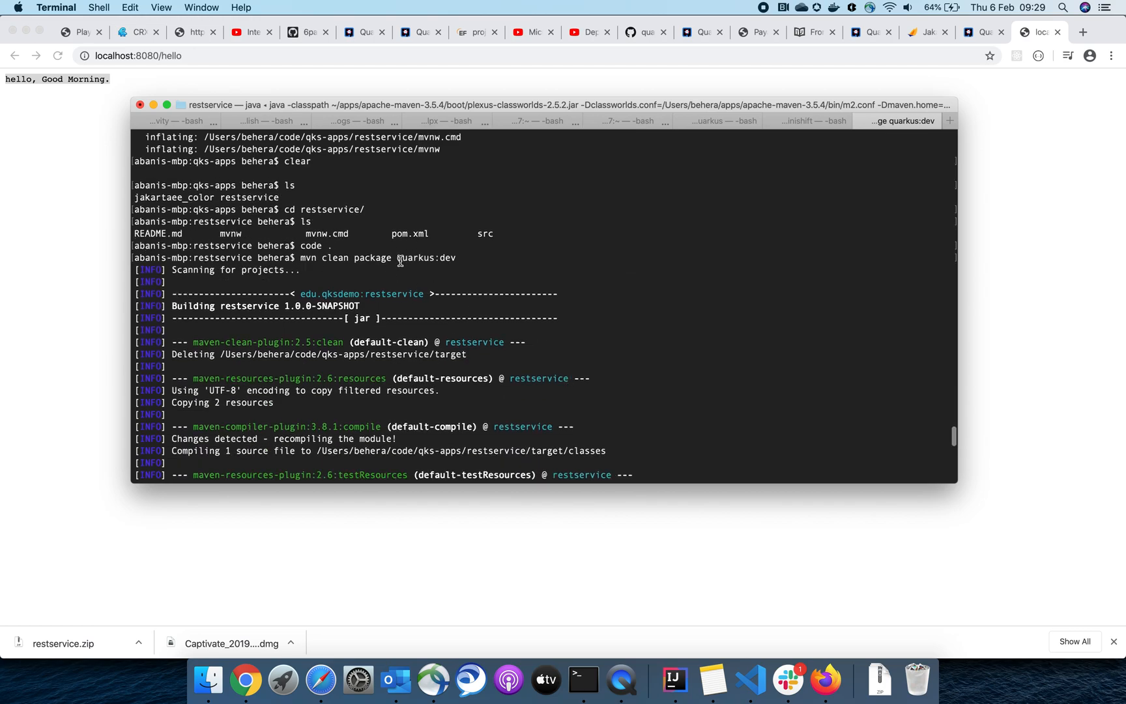
# Highlight the quarkus:dev goal in the Terminal command that enabled live reload
pyautogui.doubleClick(425, 258)
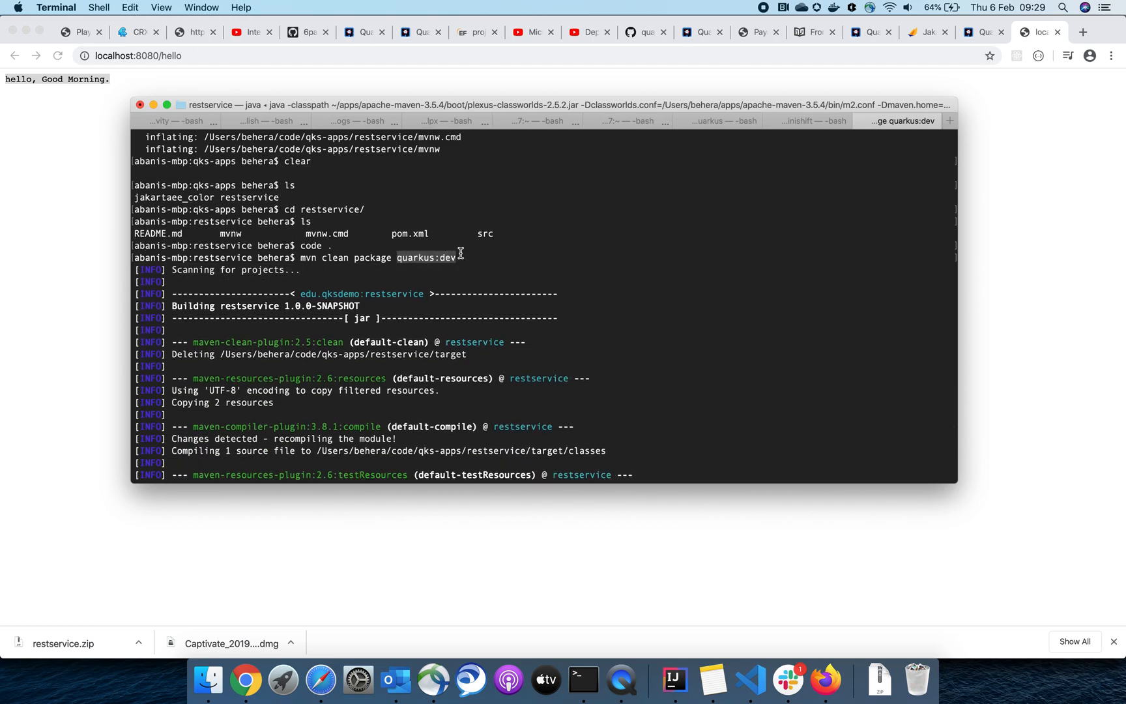